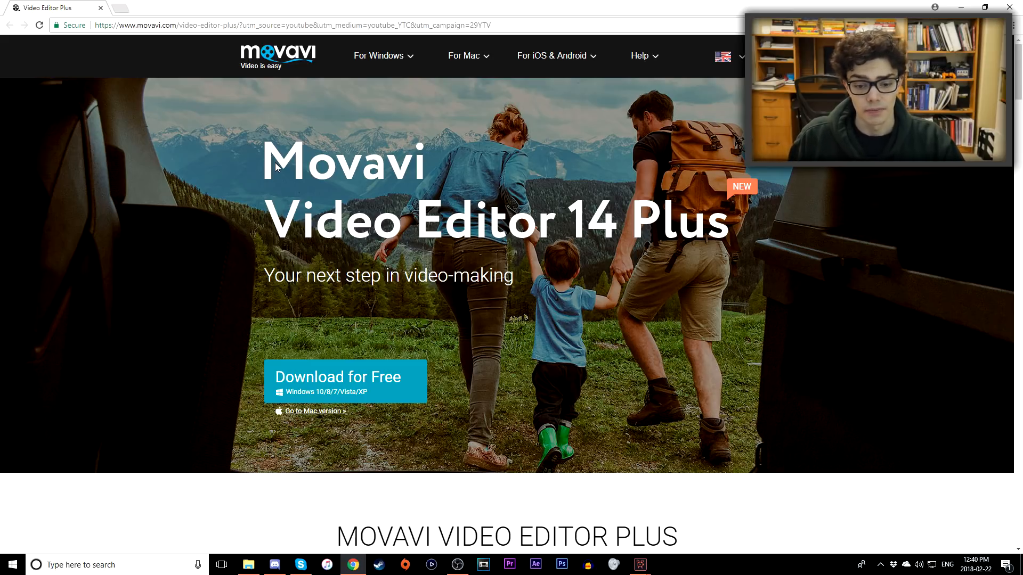
mouse_move(534, 250)
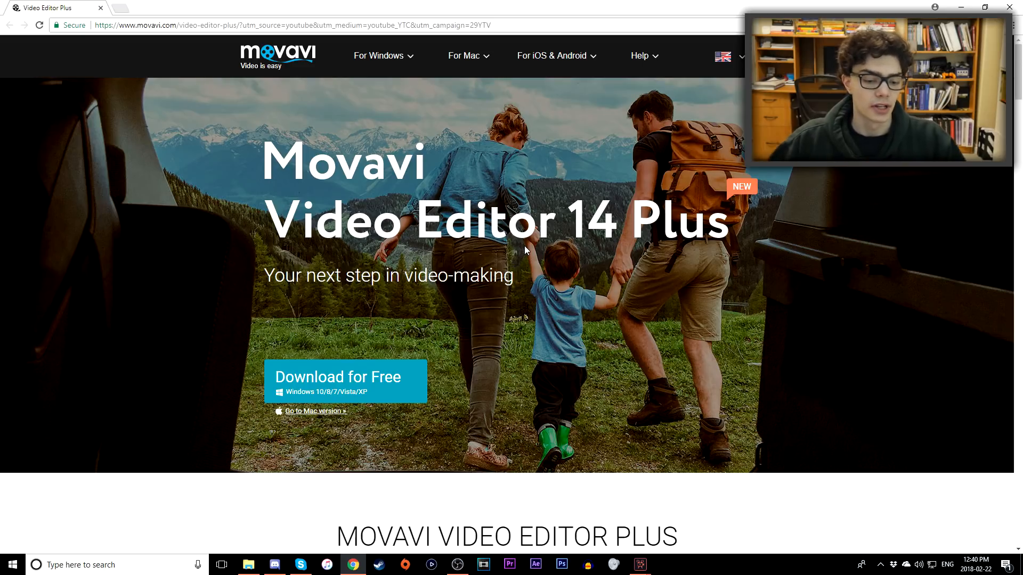
- Scroll the Movavi Video Editor Plus page down past the features to Tech Specs, then back up slightly
scroll(down, 3)
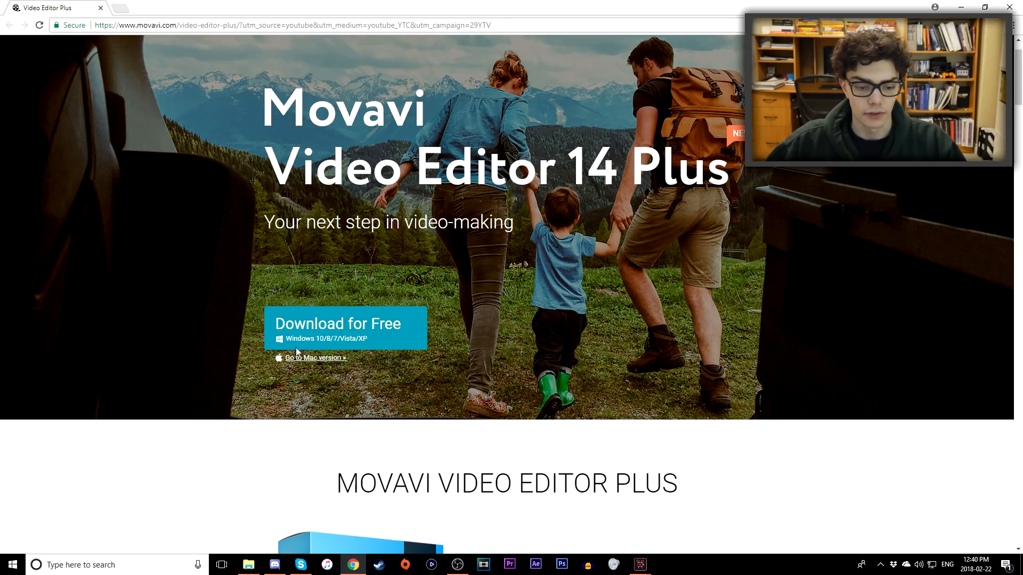
scroll(down, 3)
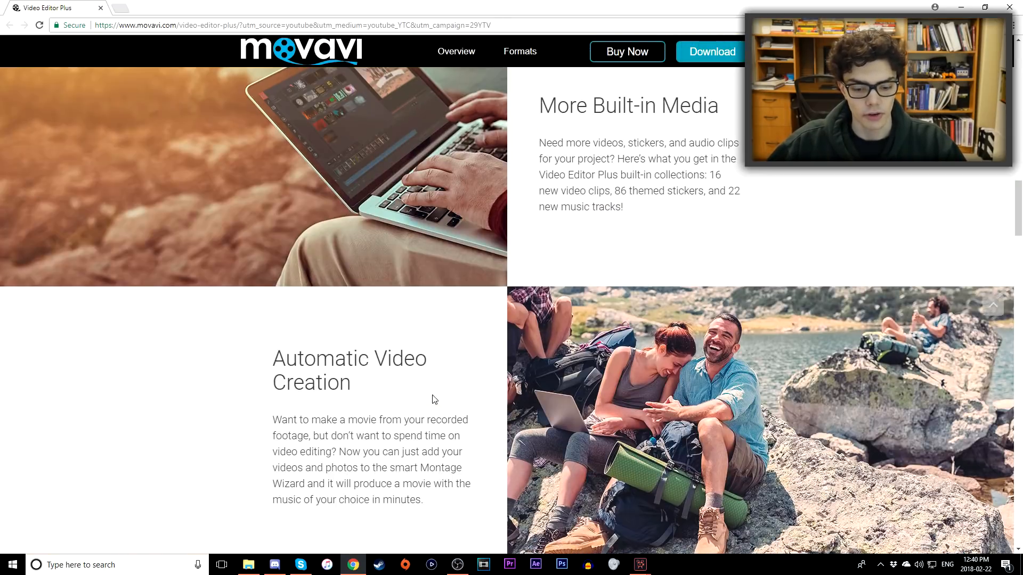
scroll(down, 3)
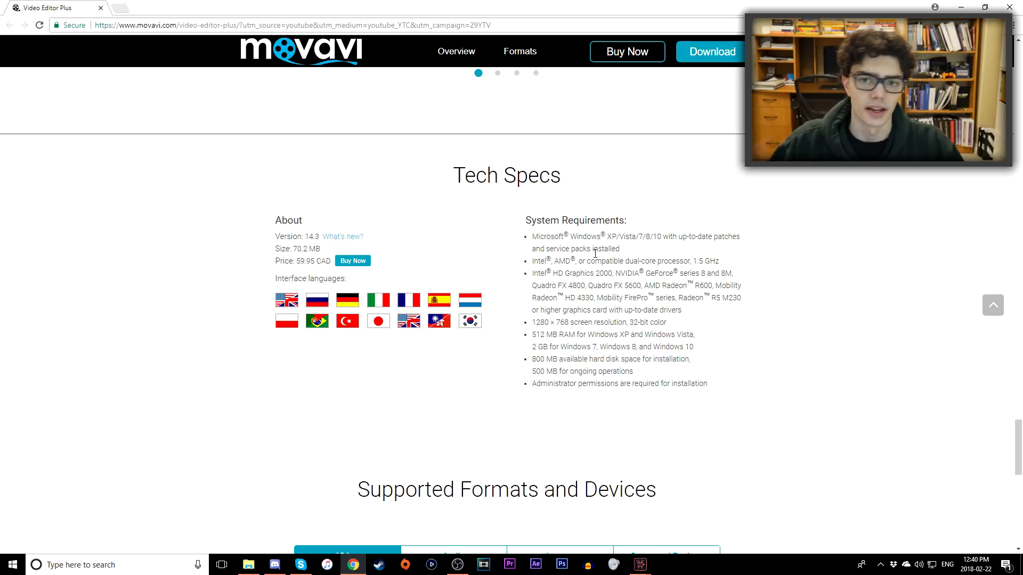
scroll(up, 3)
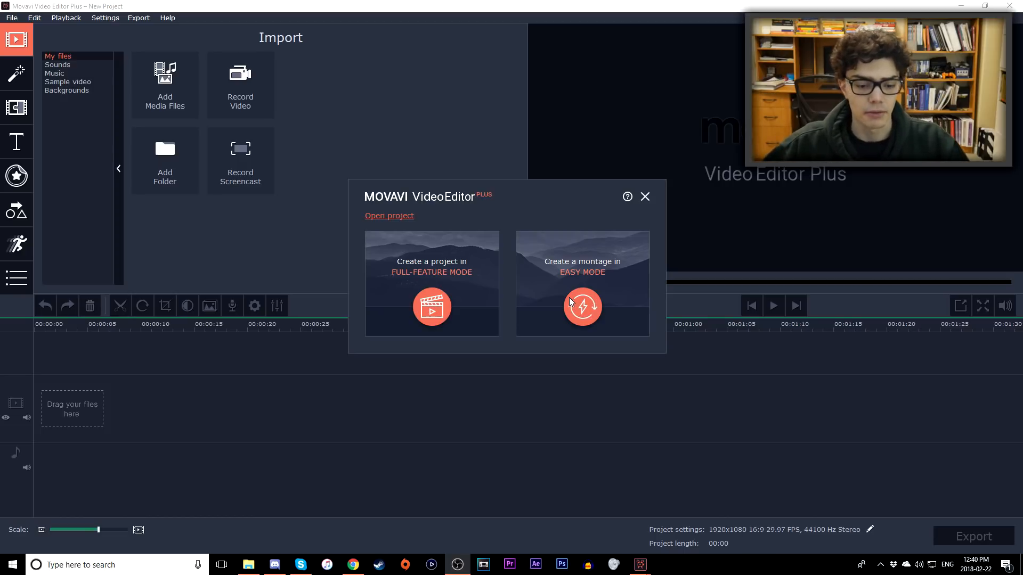
- Dismiss the start screen and browse the Filters, Transitions and Titles libraries
click(645, 196)
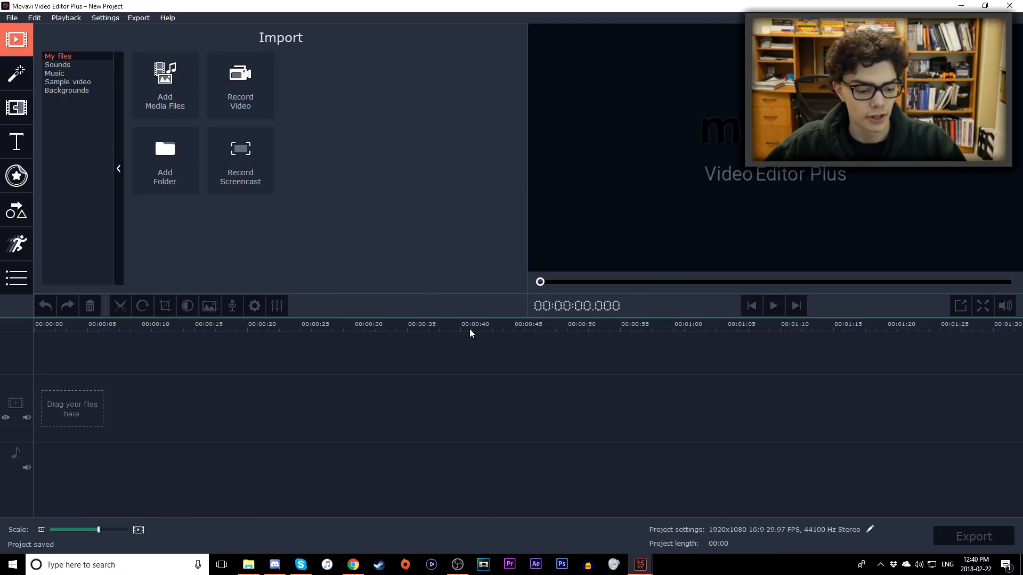
mouse_move(83, 432)
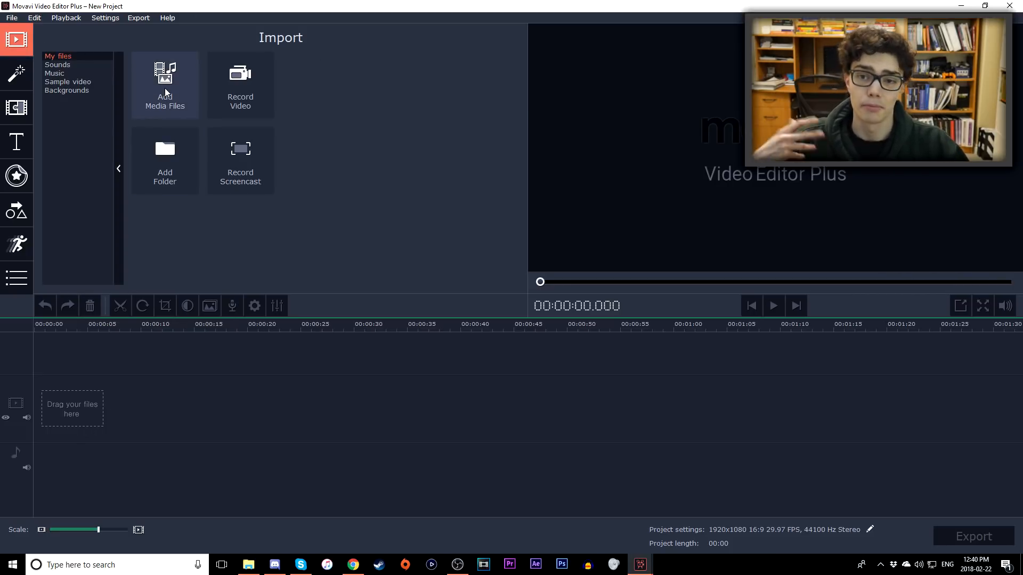
click(16, 74)
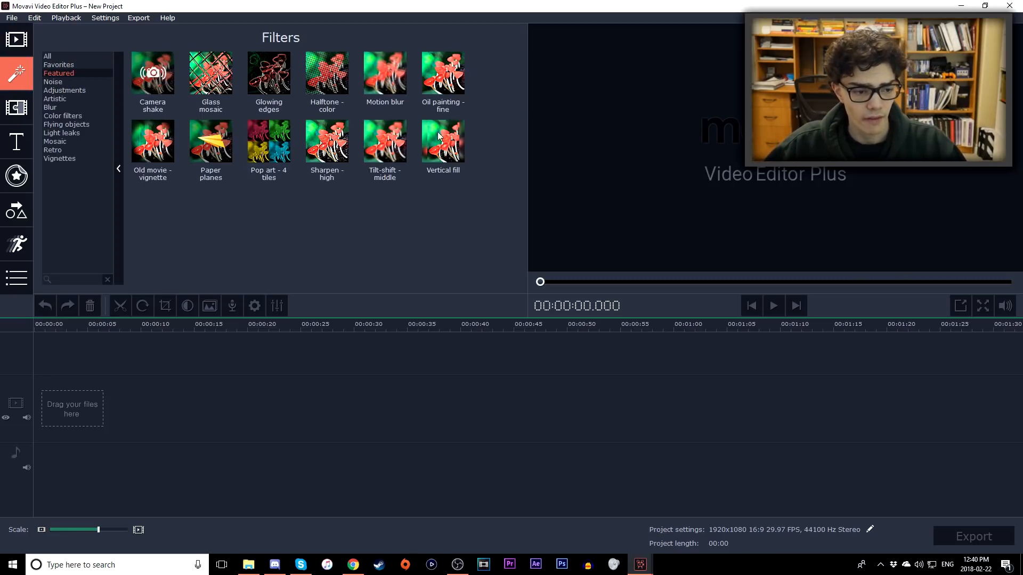
click(16, 108)
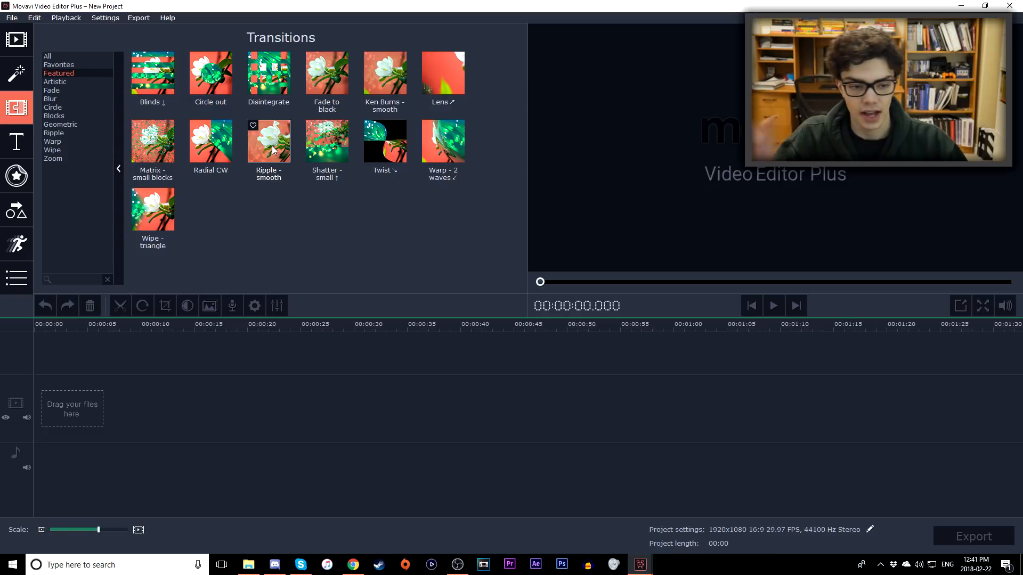
mouse_move(16, 142)
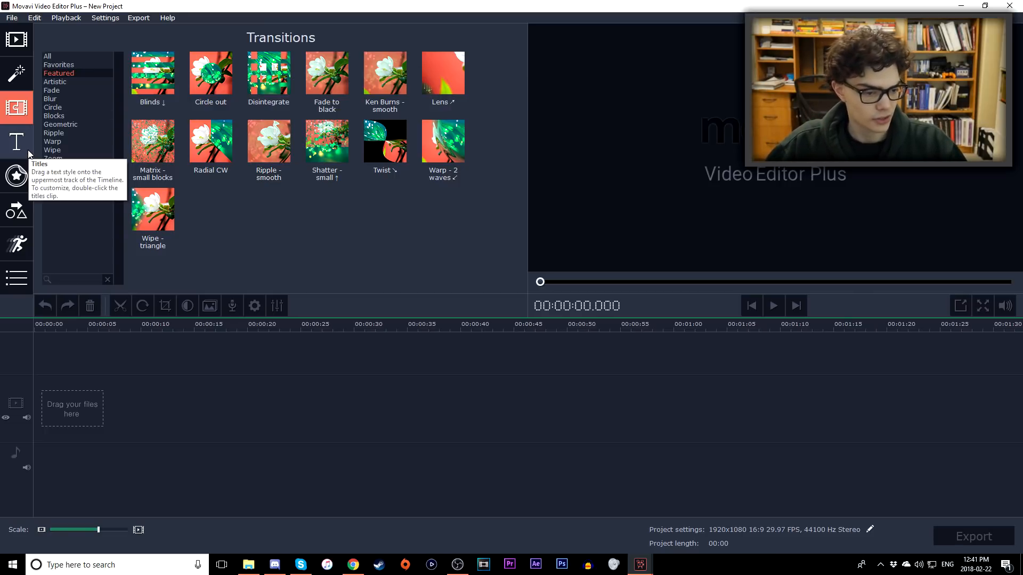
click(16, 141)
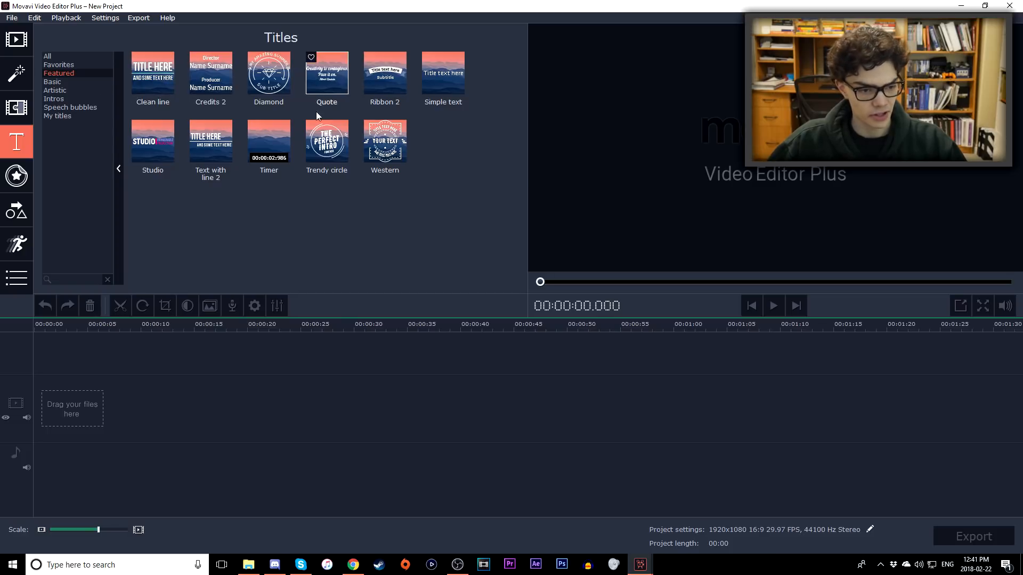
- Browse the Stickers, Callouts and More Tools collections
click(16, 175)
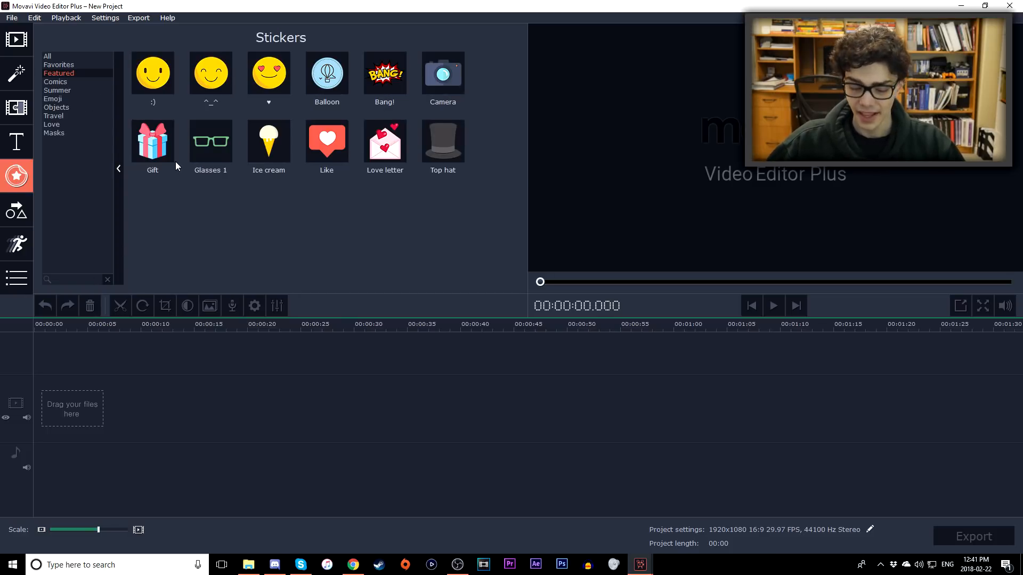
mouse_move(222, 237)
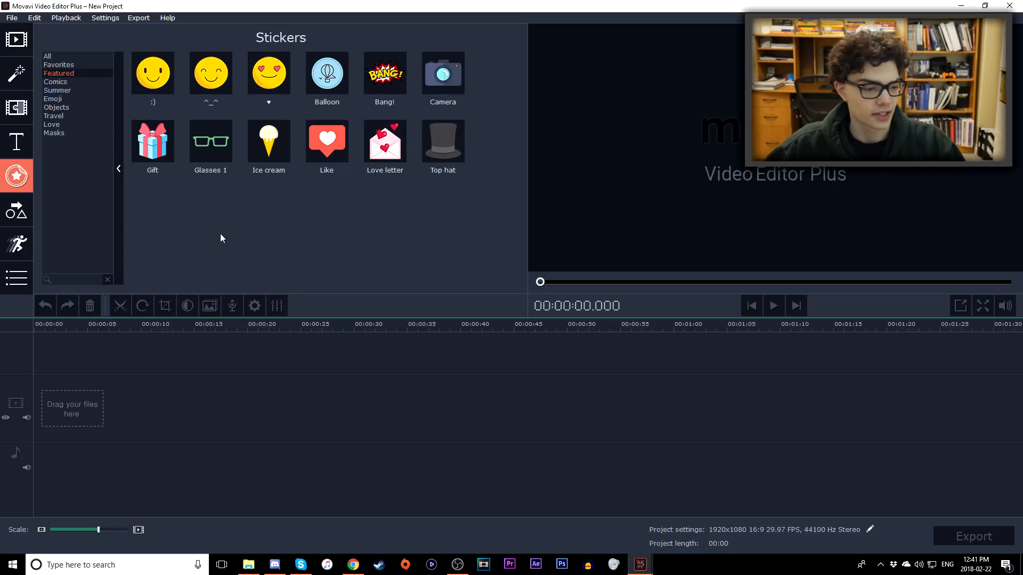
click(16, 210)
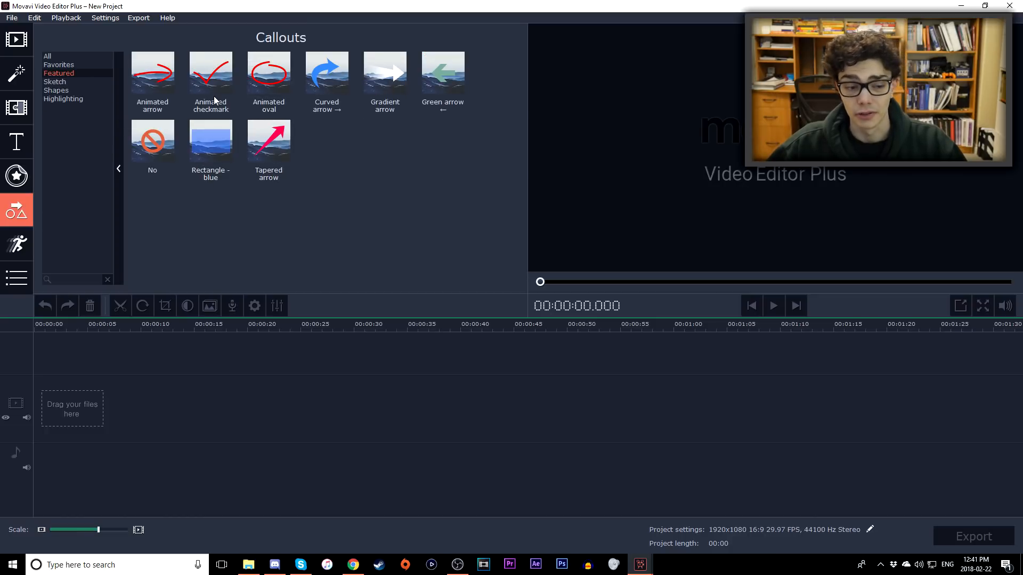
mouse_move(153, 71)
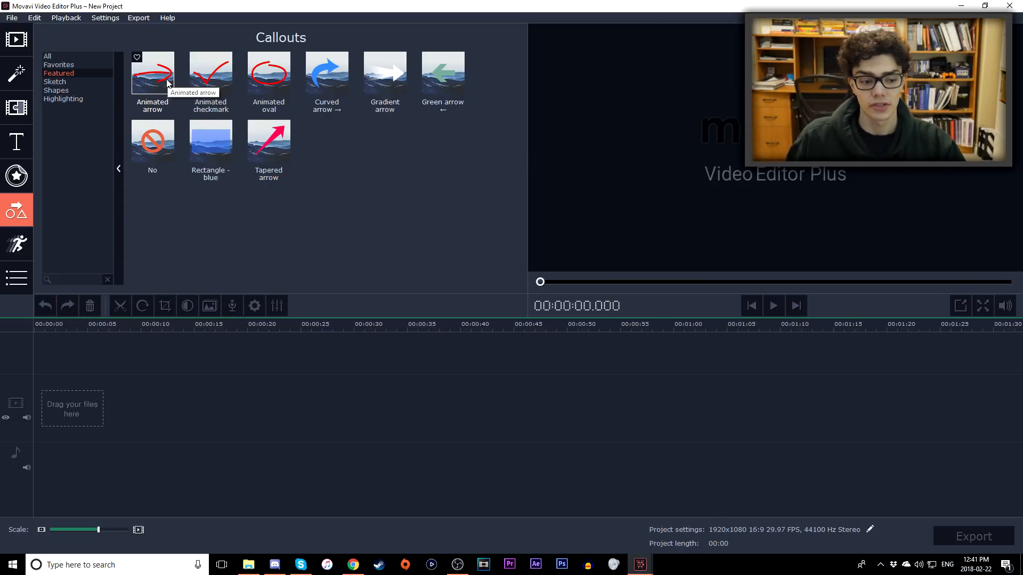
click(16, 244)
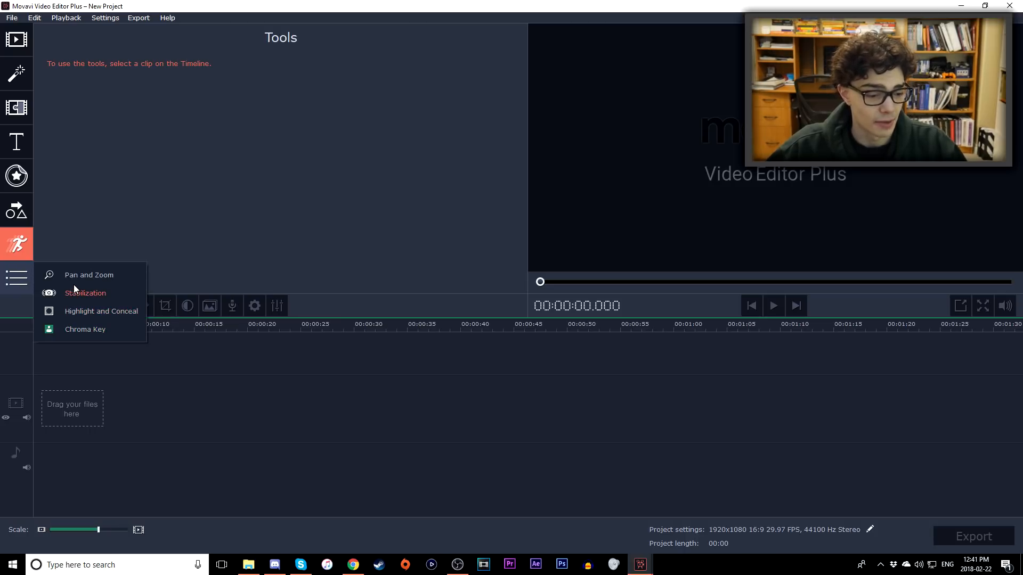
mouse_move(10, 18)
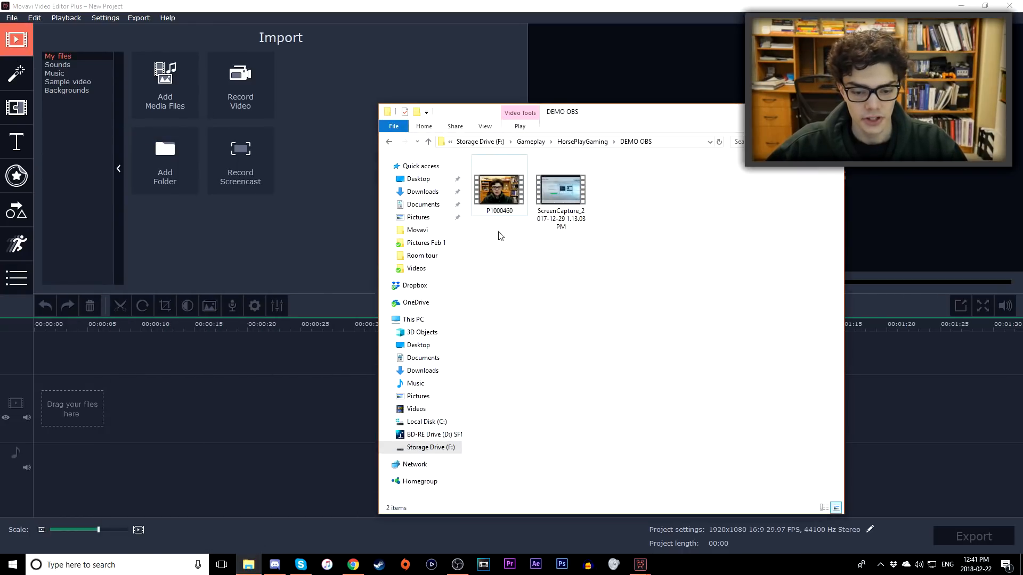
mouse_move(540, 243)
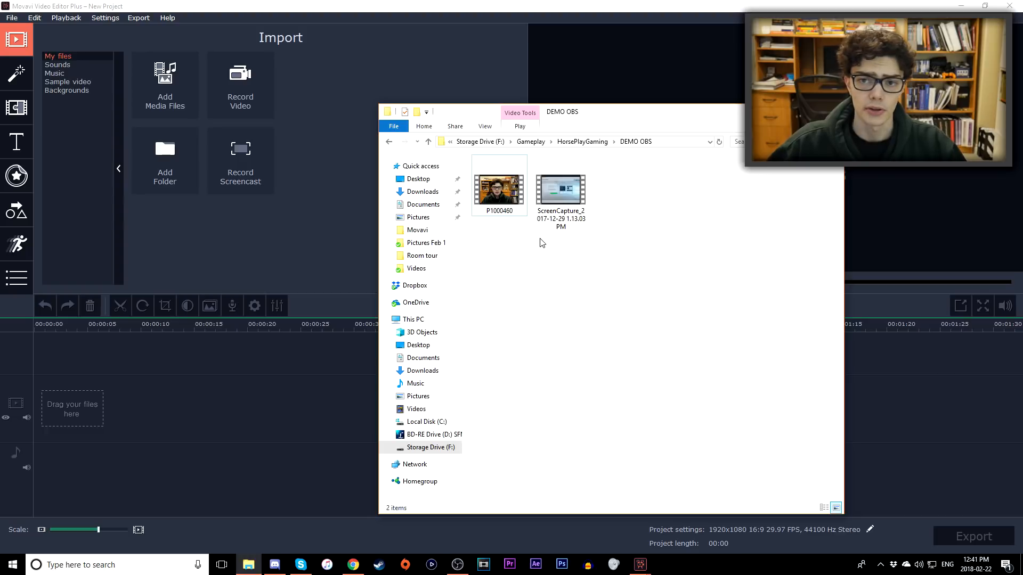
- Drag the ScreenCapture .wmv from File Explorer onto the main video track
click(560, 189)
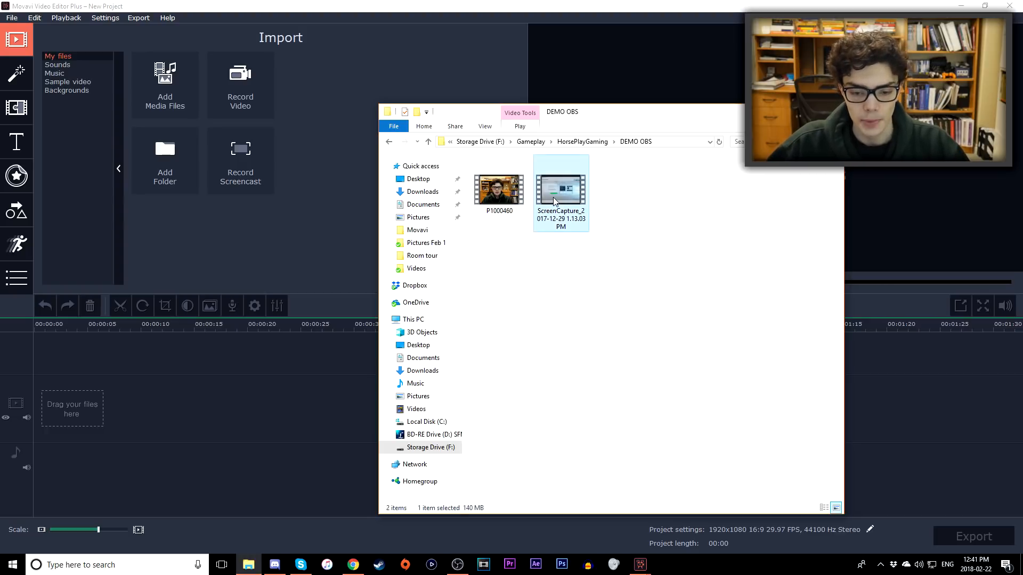
drag(560, 190, 82, 391)
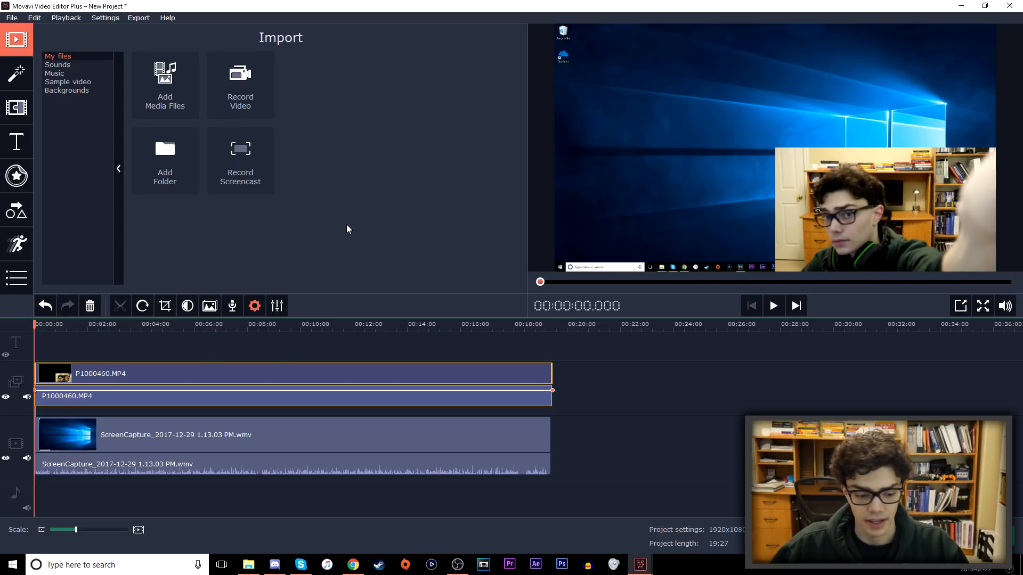
mouse_move(868, 193)
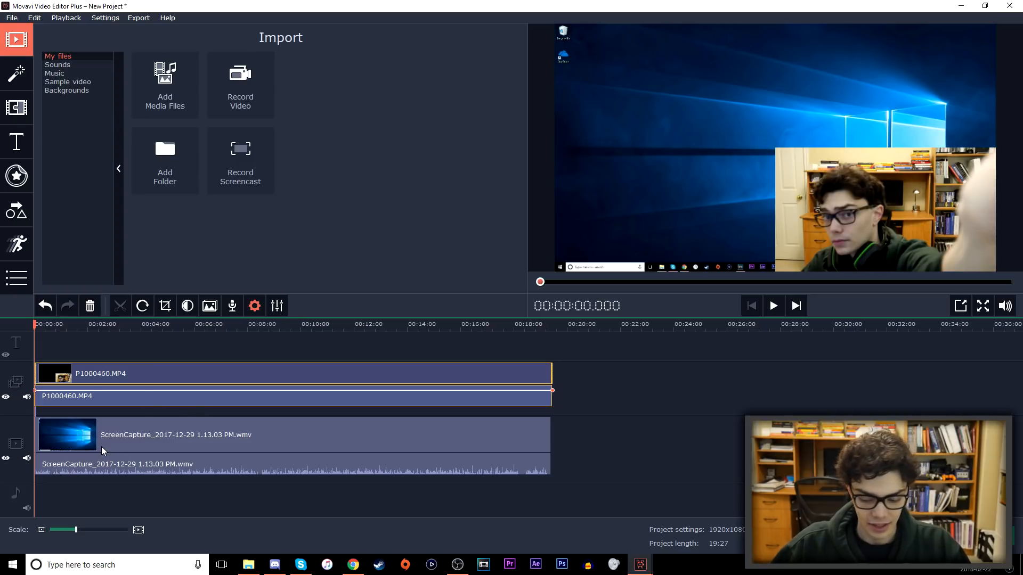
mouse_move(71, 417)
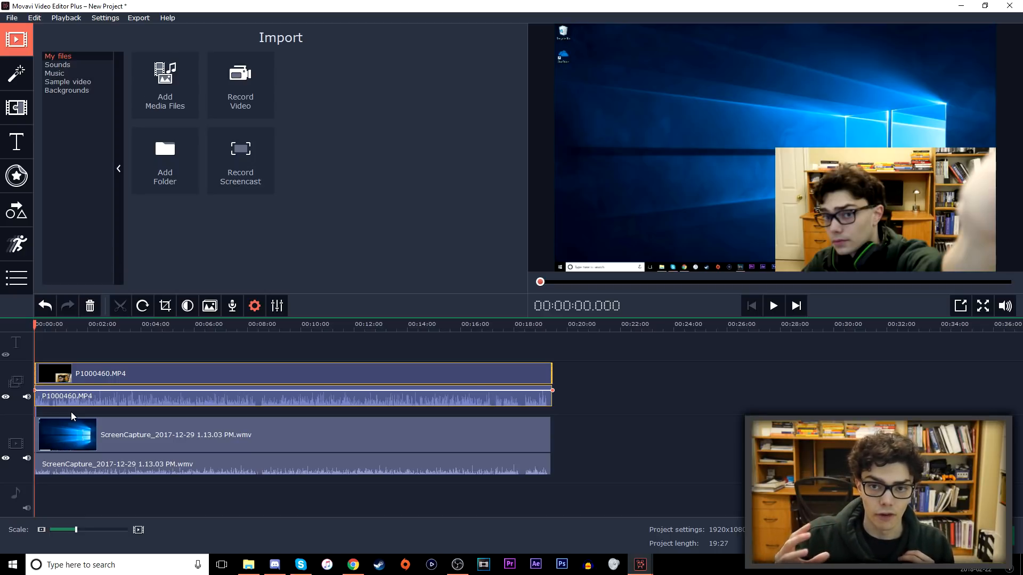
mouse_move(228, 519)
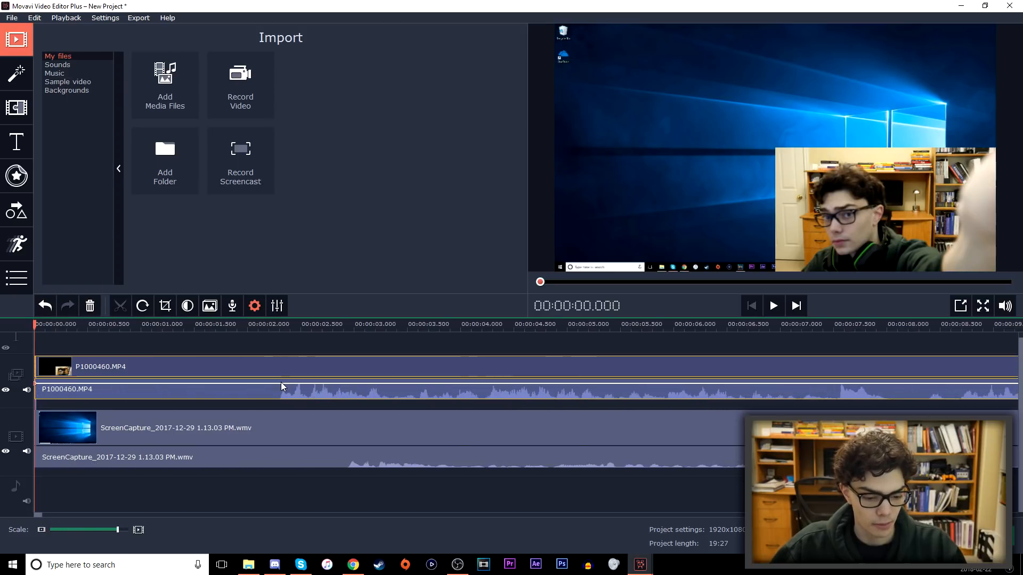
- Select the screen capture clip and adjust the Scale slider to see both clips starting at 0
click(314, 324)
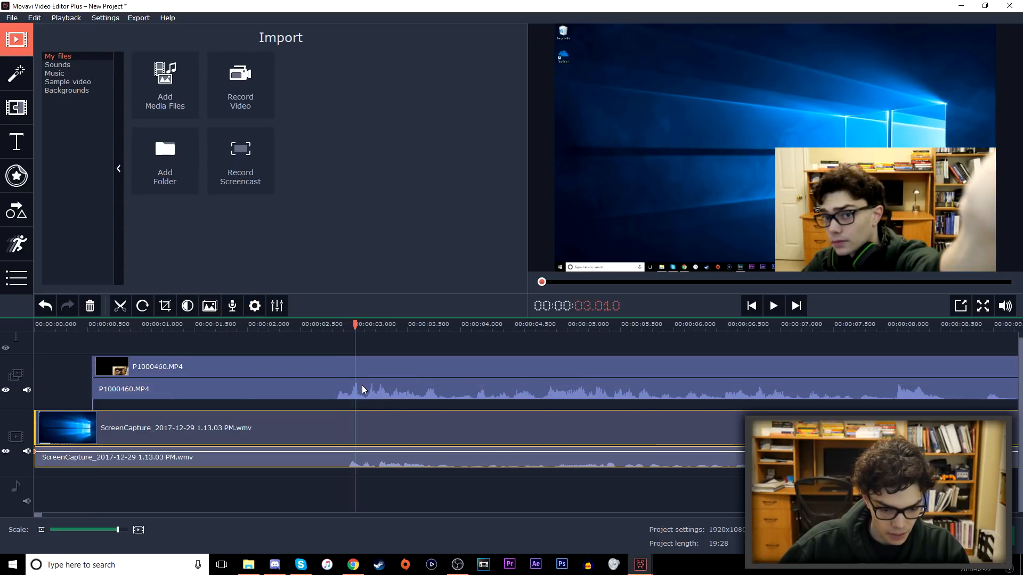
drag(107, 530, 120, 531)
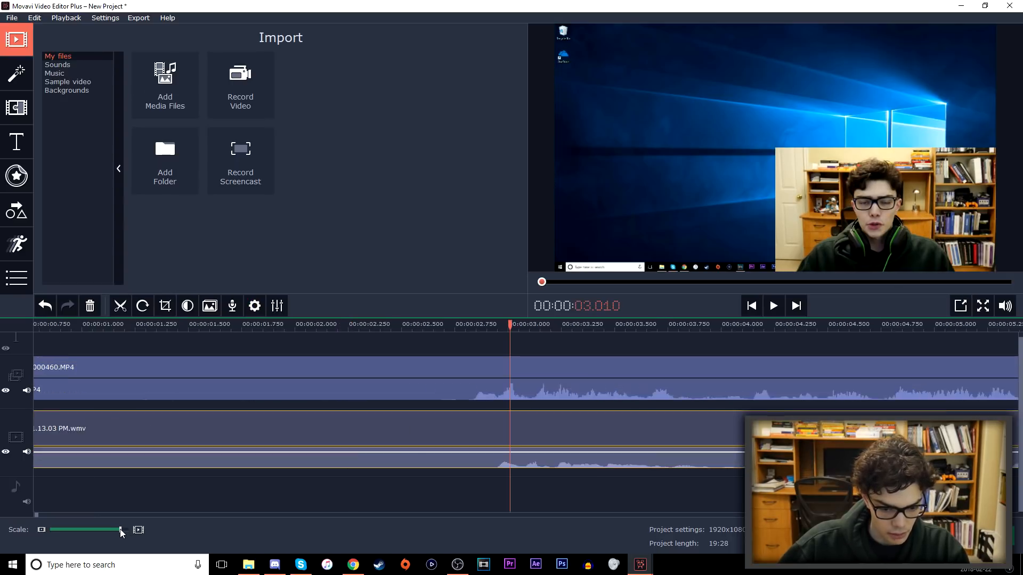
drag(121, 530, 125, 530)
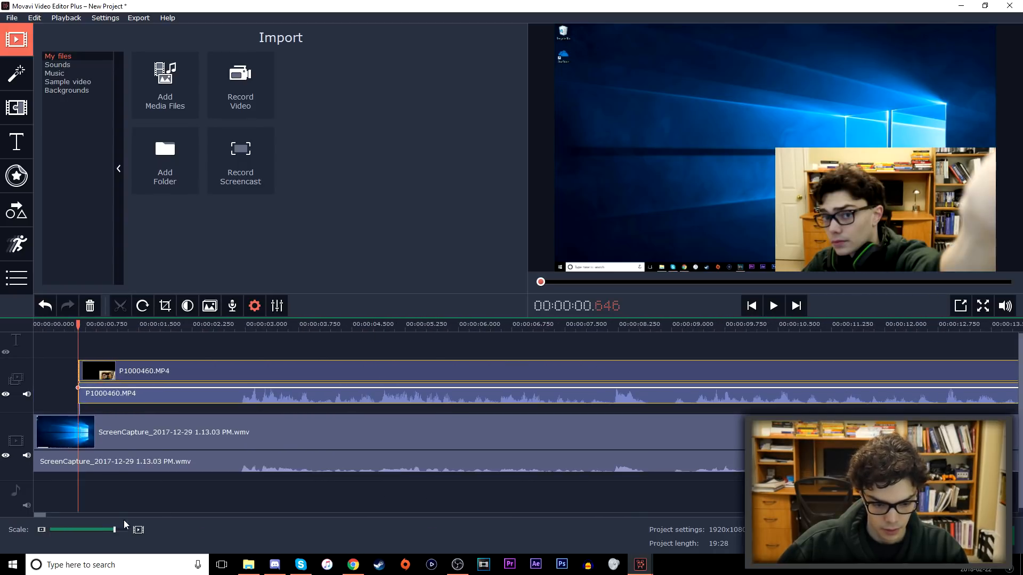
drag(114, 529, 120, 529)
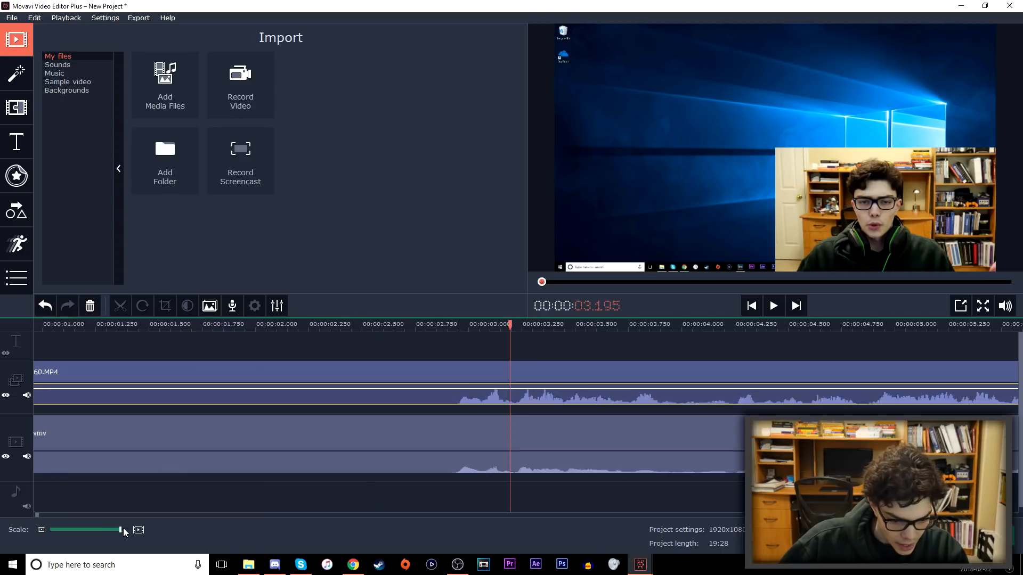
drag(102, 529, 123, 529)
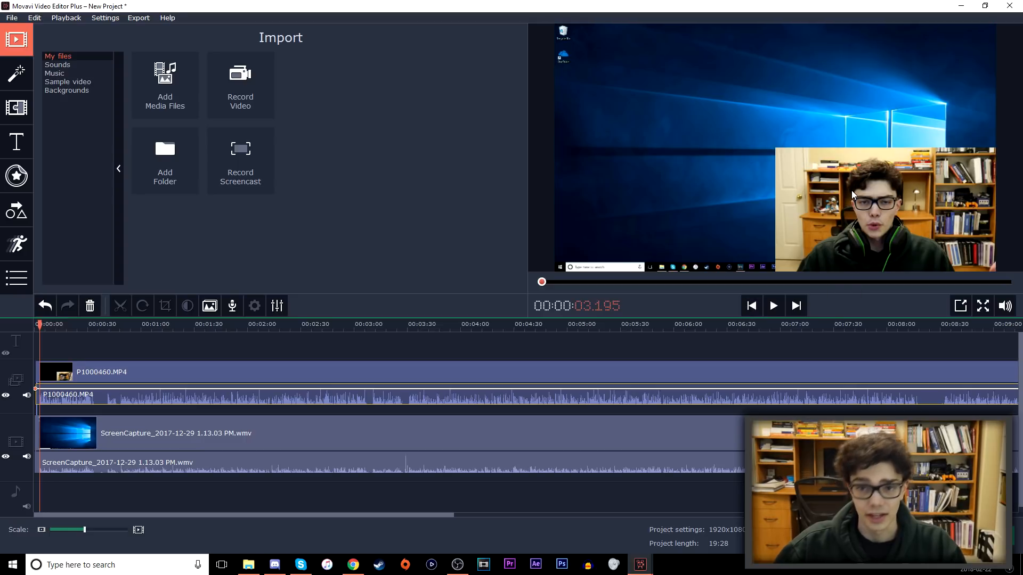
- Play and pause the preview to check the camera clip's sync with the screen capture
click(773, 306)
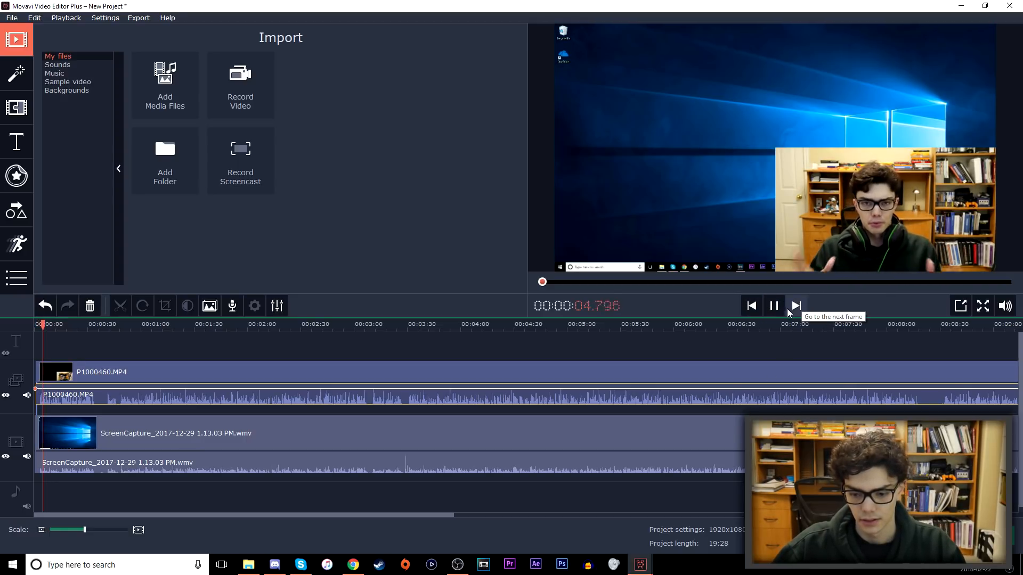
click(773, 306)
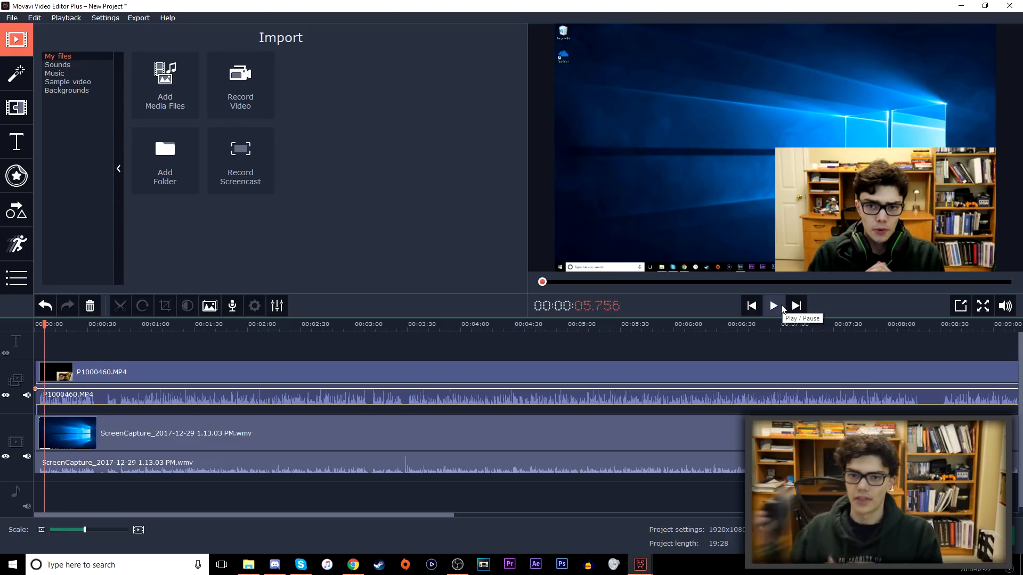
click(774, 305)
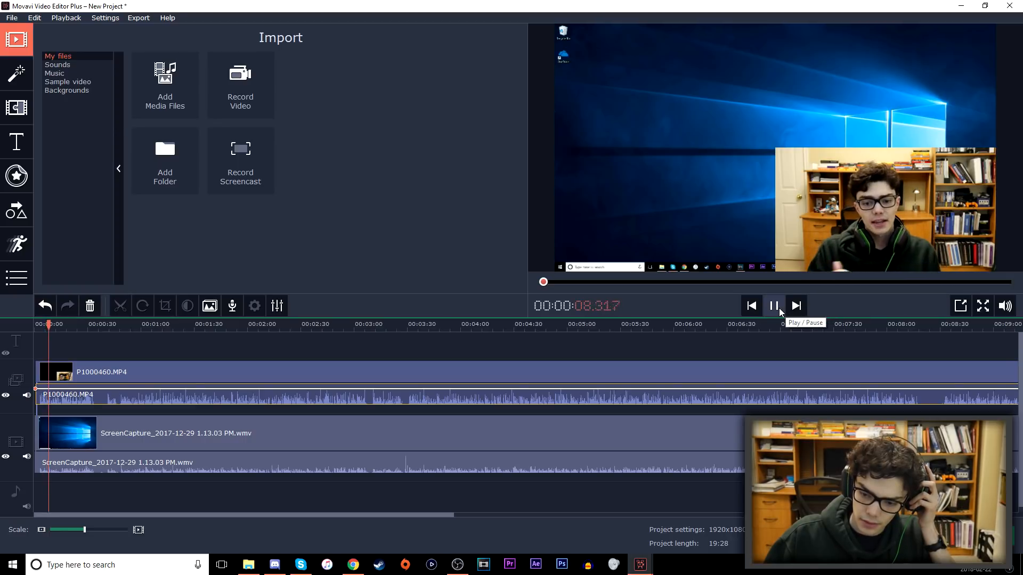
click(774, 306)
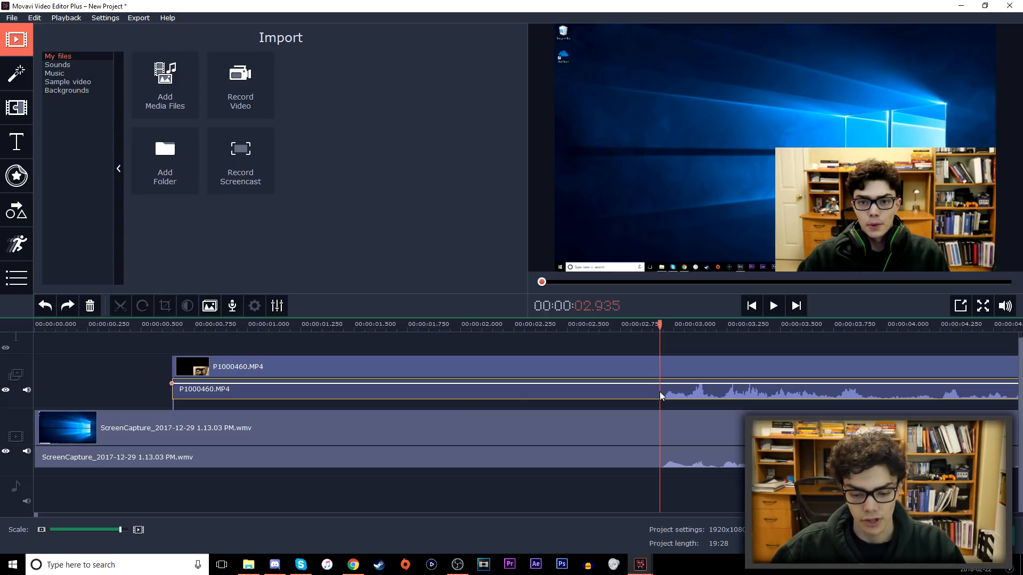
mouse_move(387, 393)
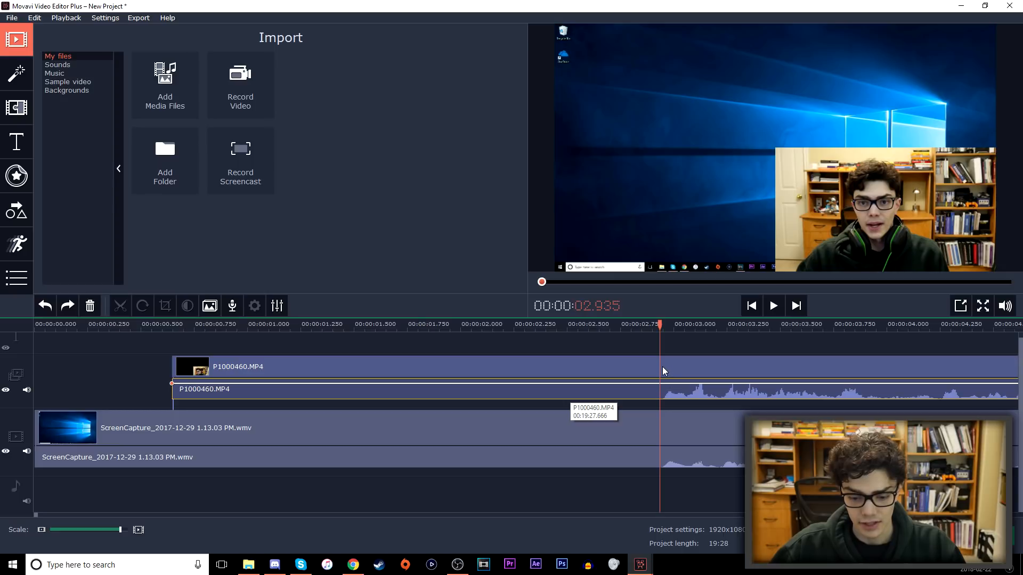
- Select the camera clip for trimming and zoom the timeline out to show the whole 19:25 project
click(418, 366)
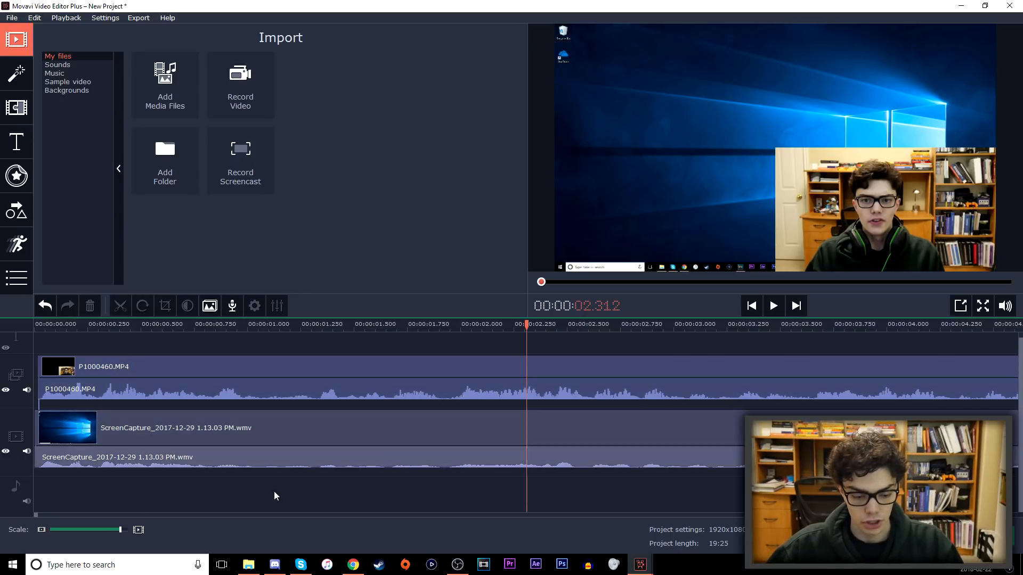
drag(120, 529, 90, 529)
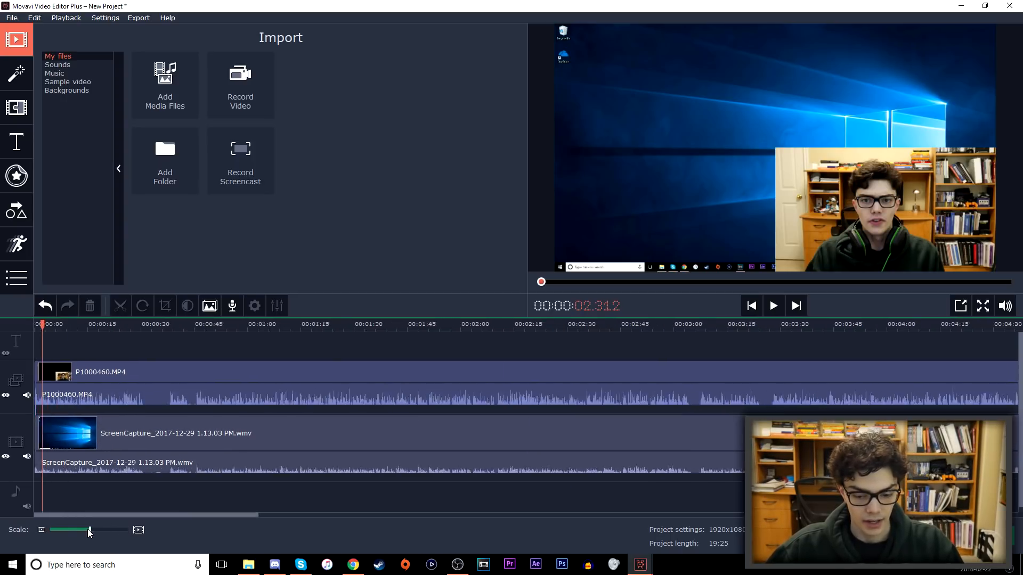
drag(89, 530, 63, 529)
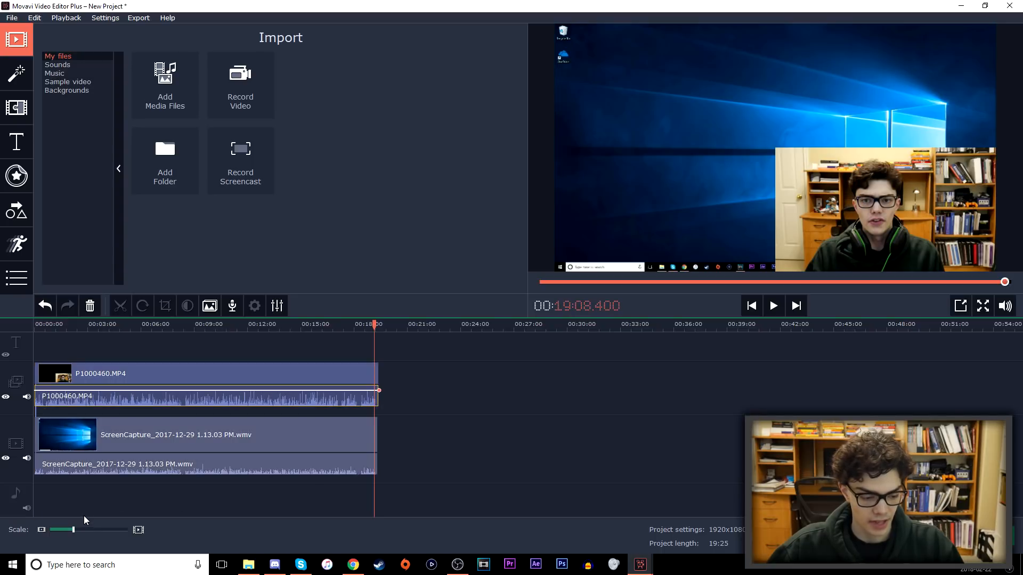
- Zoom in on the project's end and play to find the 19:10.080 end point for both clips
drag(62, 529, 101, 529)
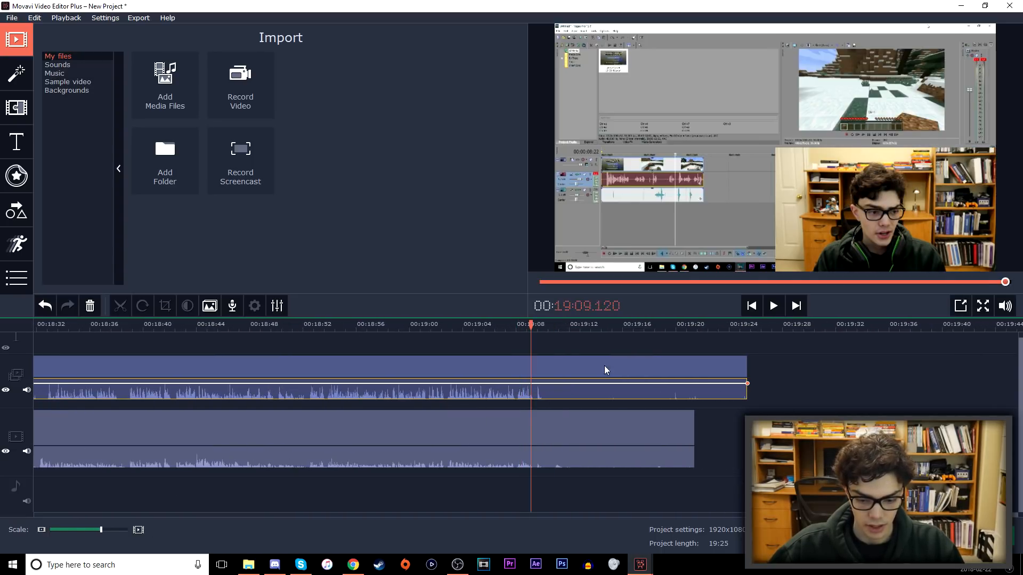
click(774, 306)
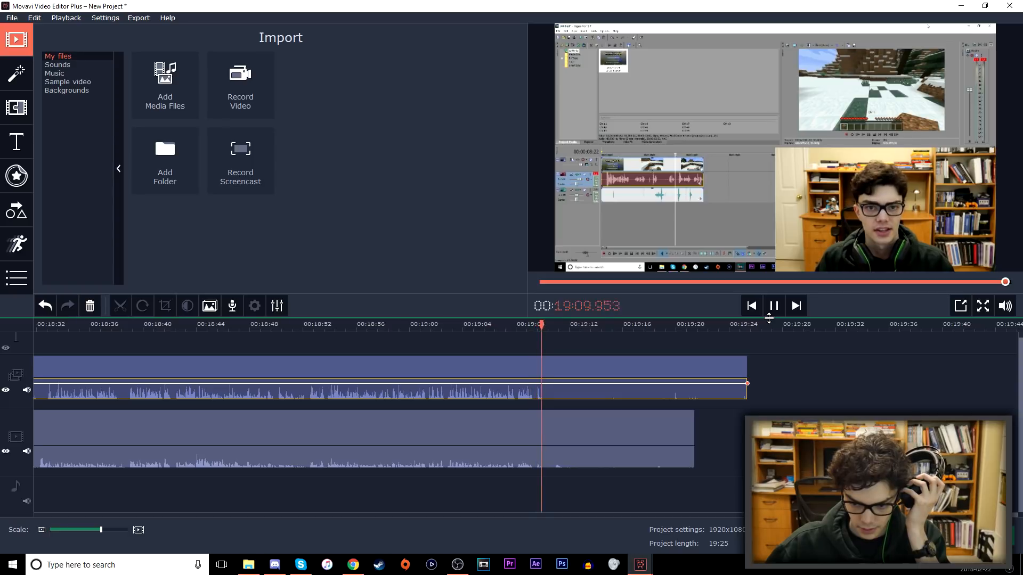
click(773, 306)
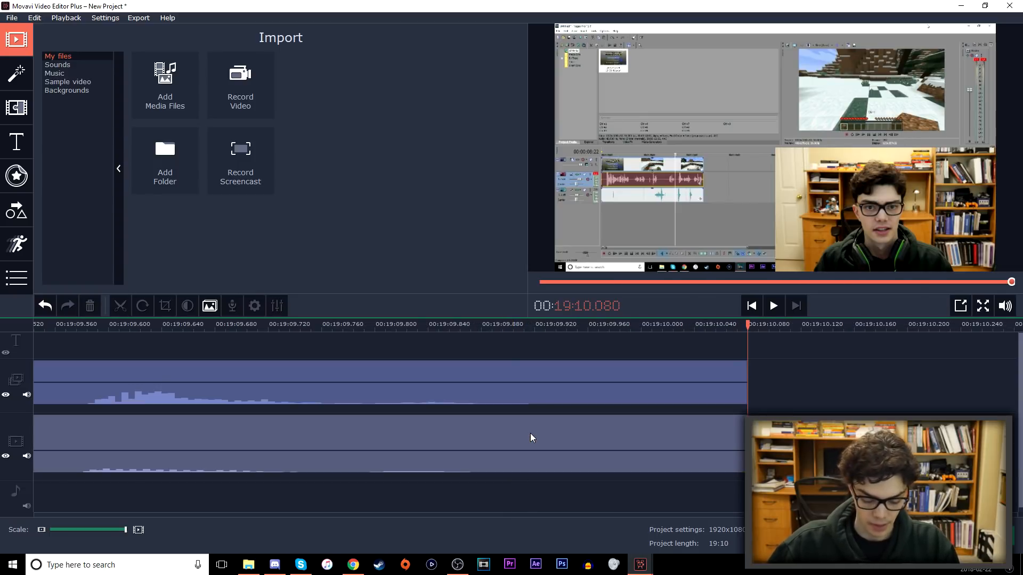
drag(126, 530, 58, 530)
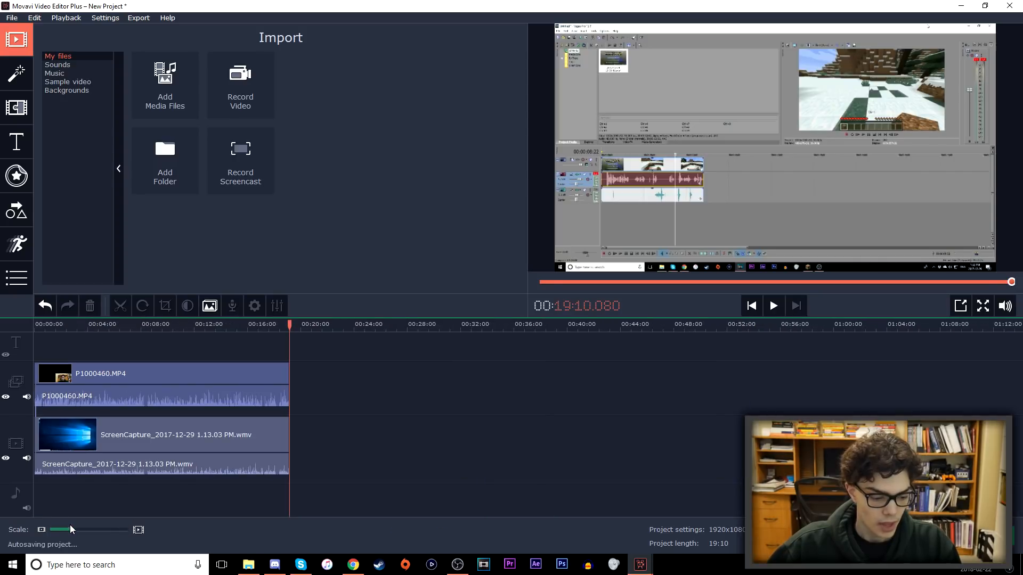
- From the freq used GFX folder, drag the HPG Official intro onto the start of the main track
drag(68, 530, 58, 529)
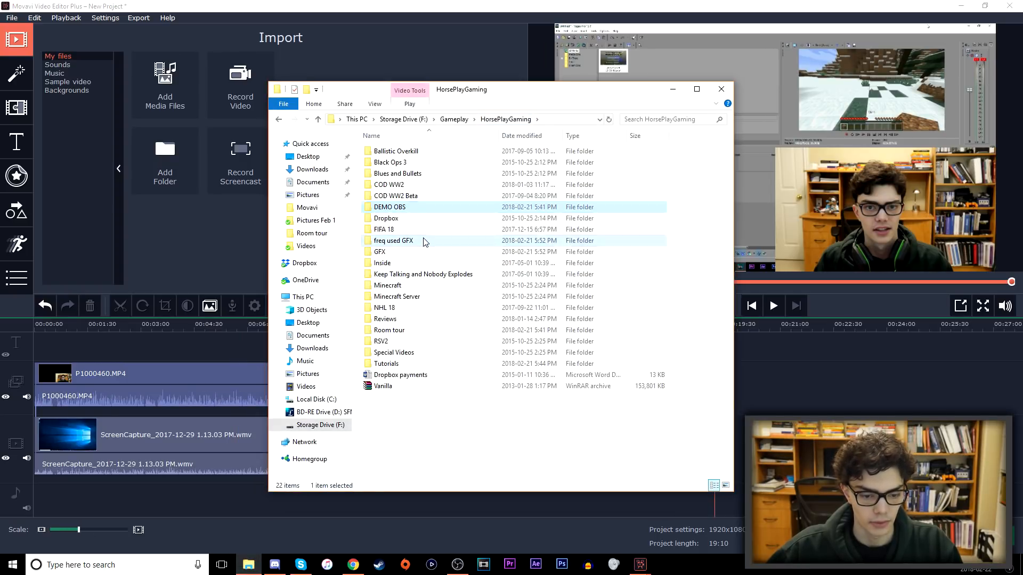
double_click(393, 240)
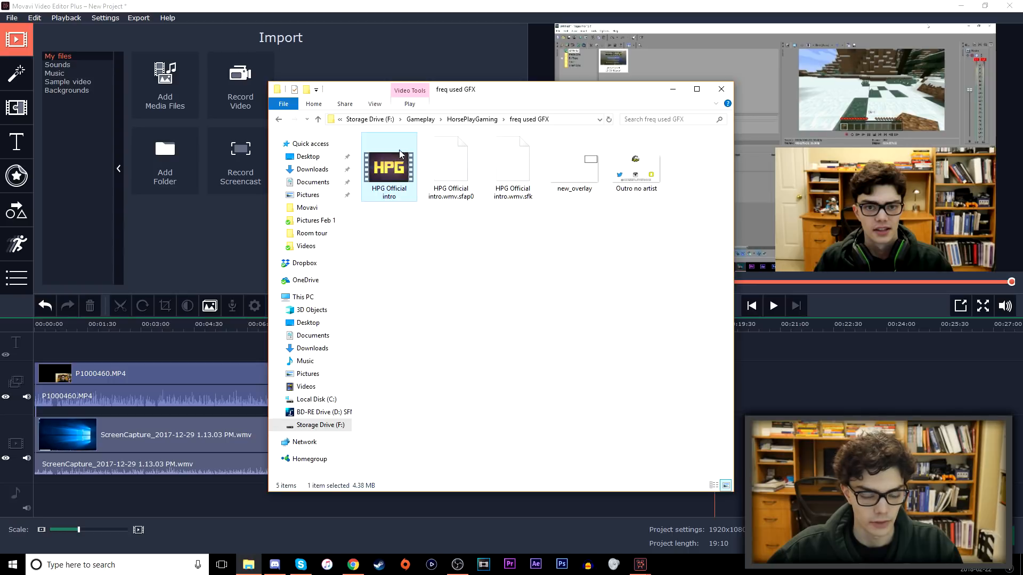
drag(388, 166, 36, 418)
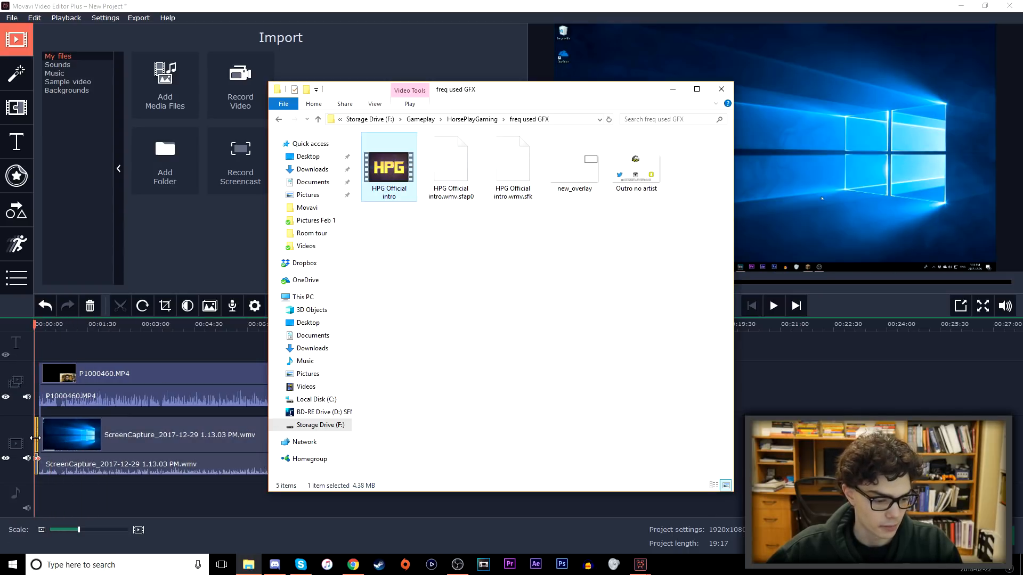
click(720, 88)
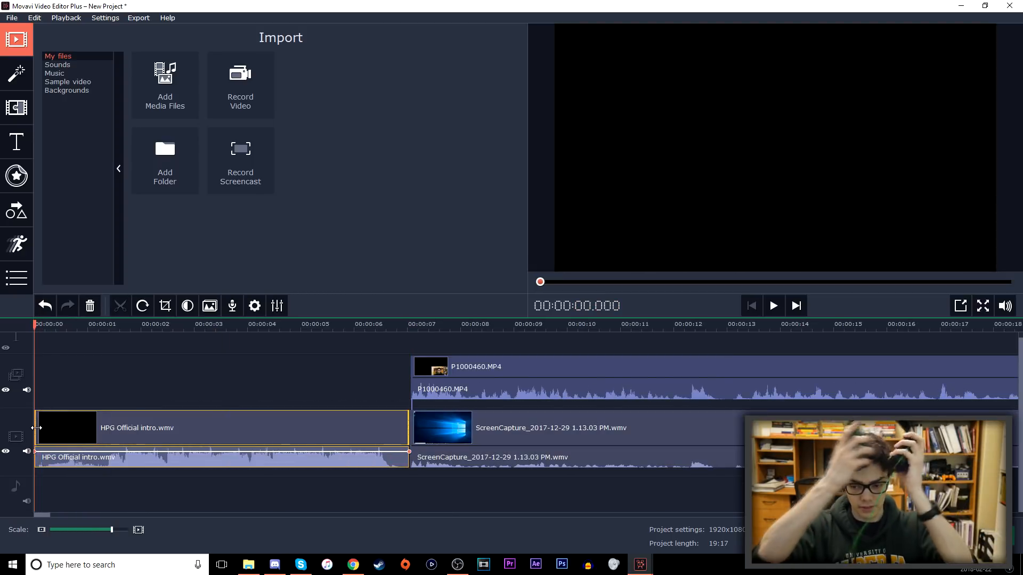
- Preview the added intro and select its audio
click(772, 306)
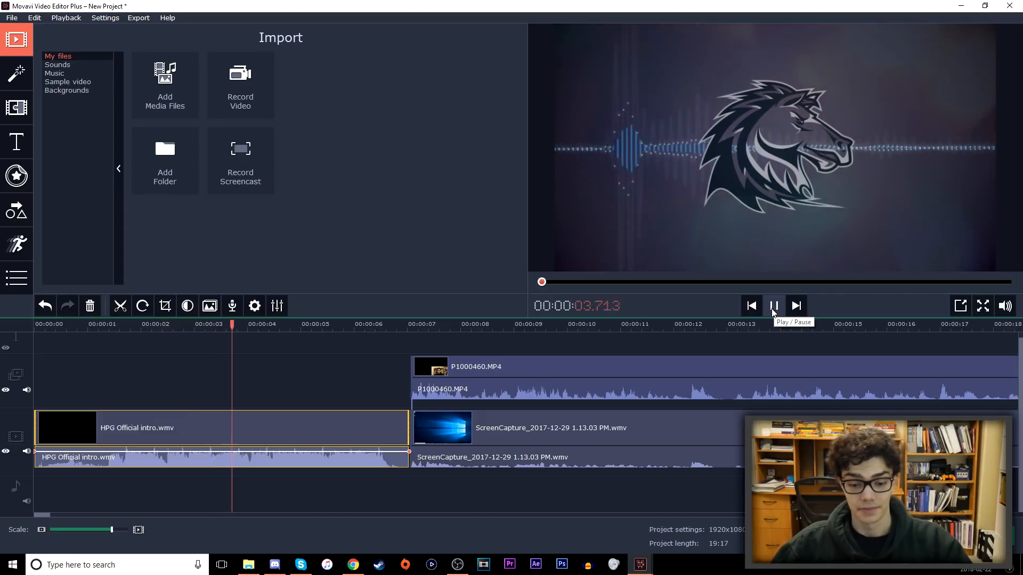
click(773, 306)
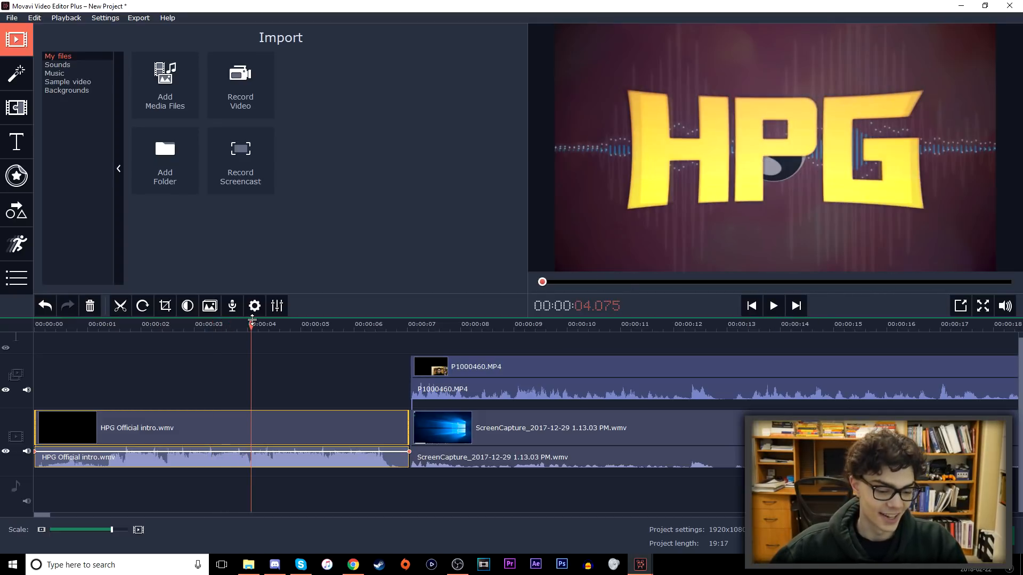
mouse_move(194, 475)
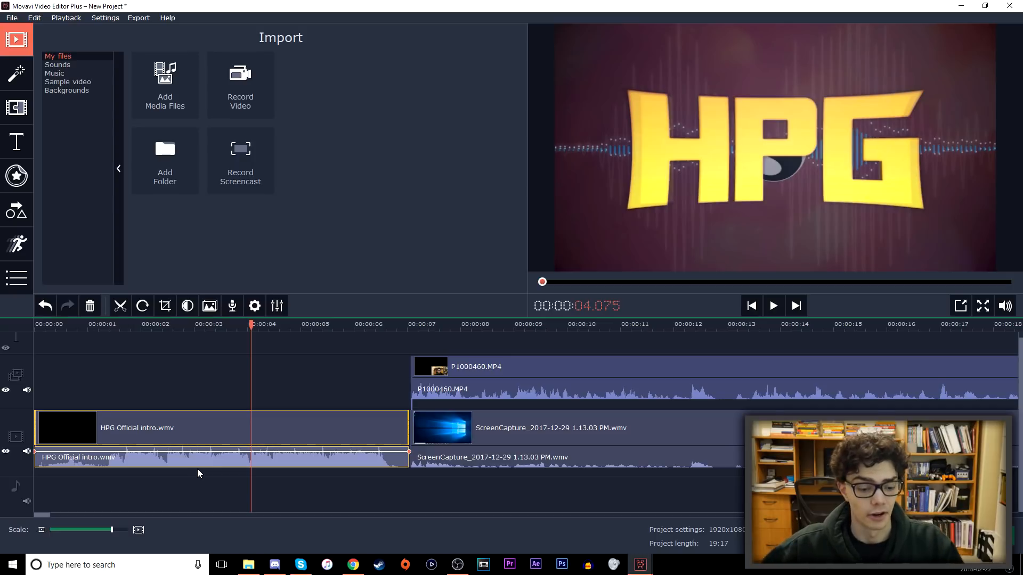
click(169, 324)
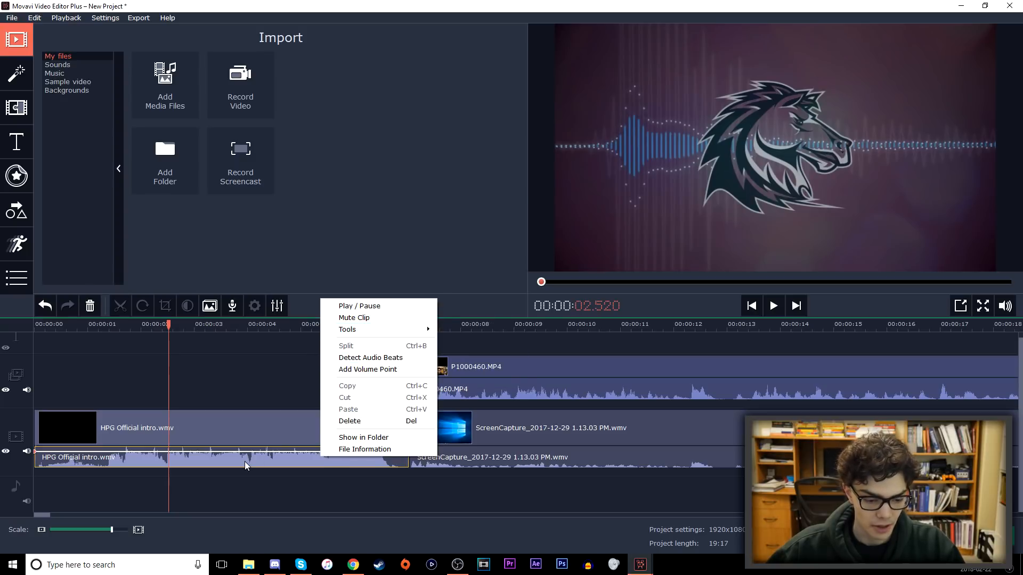
- In the Tools Audio settings, lower the intro's volume to 8% and play to check
click(346, 329)
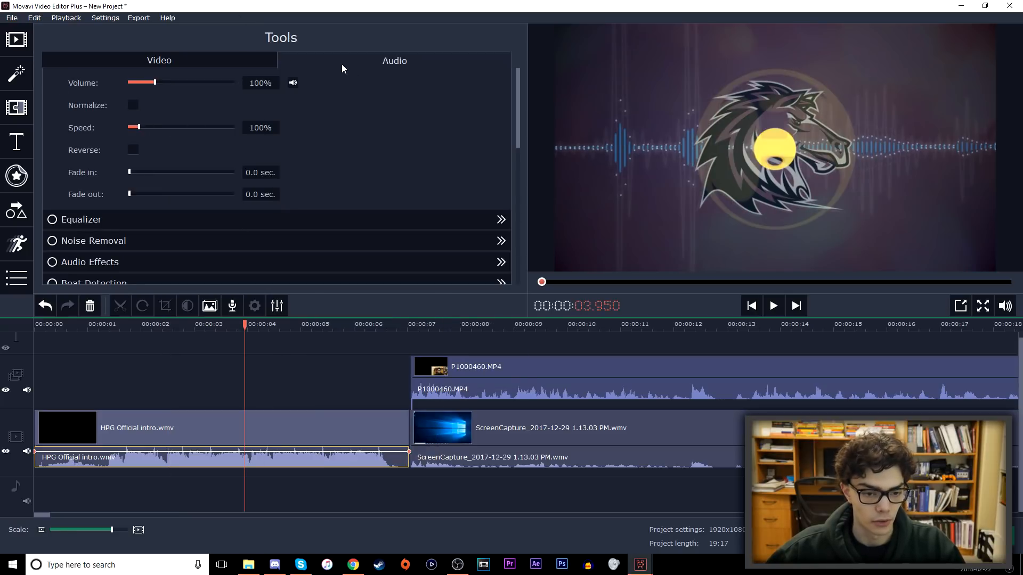
mouse_move(257, 126)
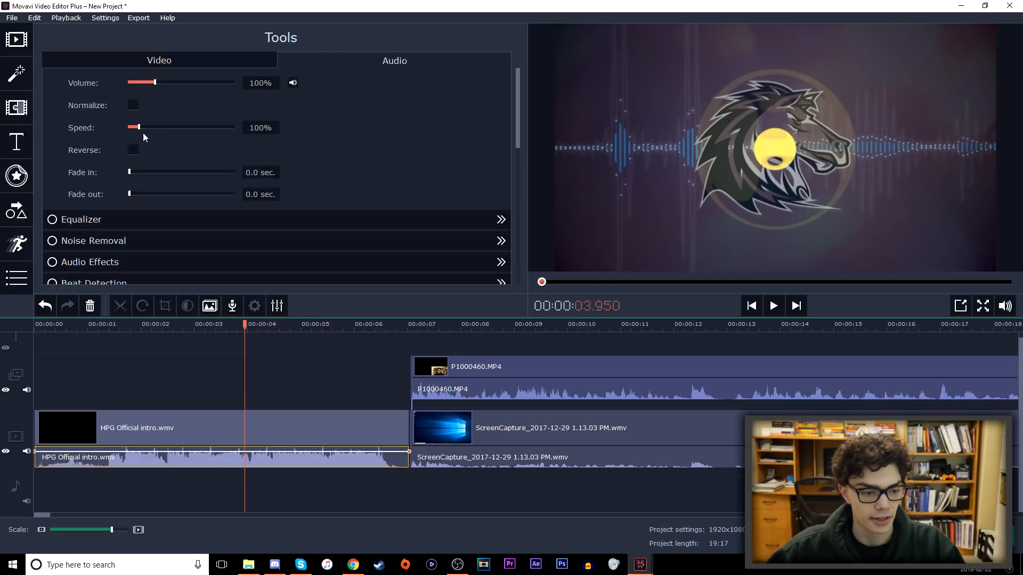
drag(154, 83, 132, 84)
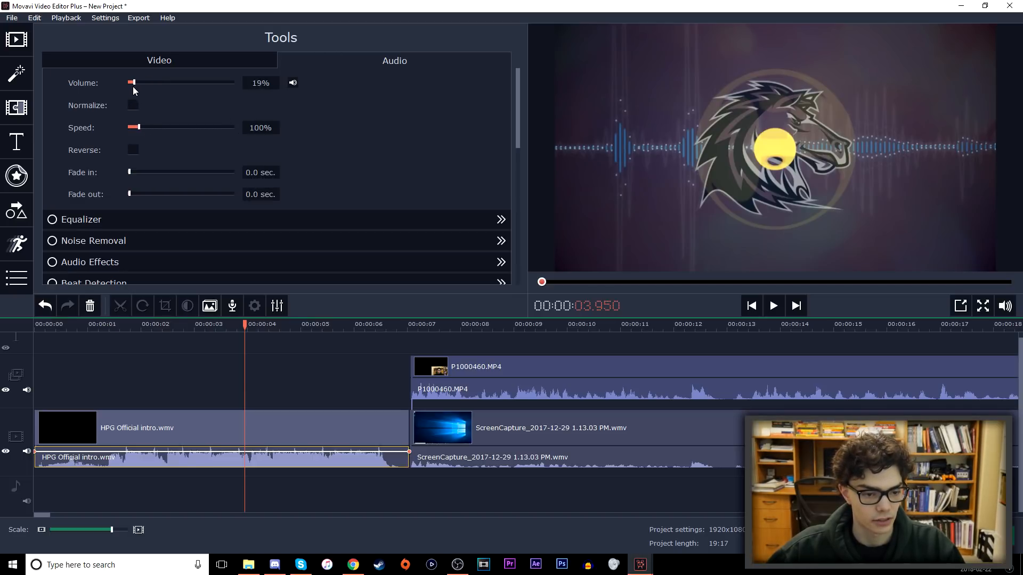
drag(132, 82, 130, 83)
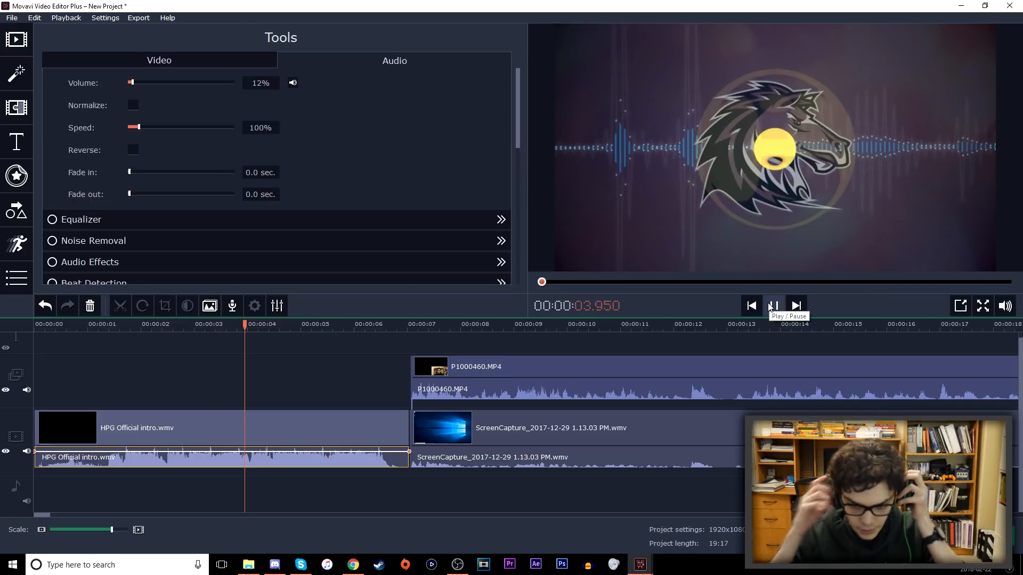
click(774, 306)
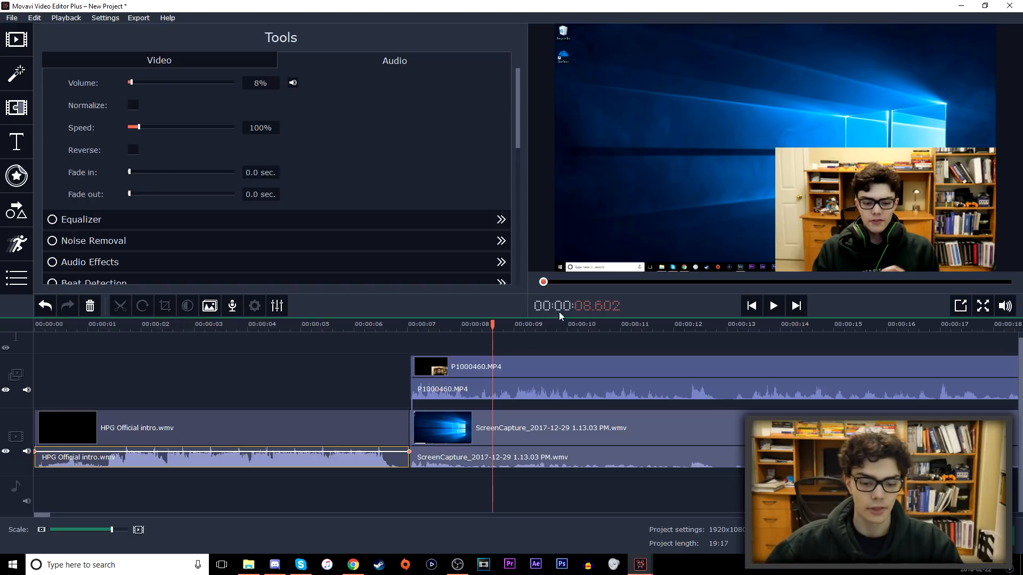
- Mute the P1000460.MP4 camera clip's audio and play the preview to verify
drag(130, 82, 155, 82)
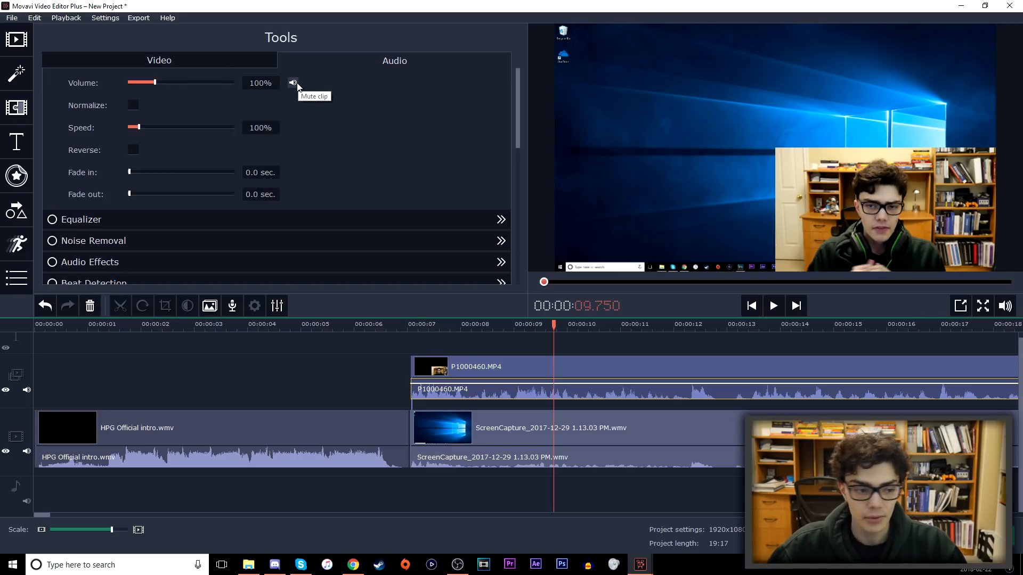
click(292, 83)
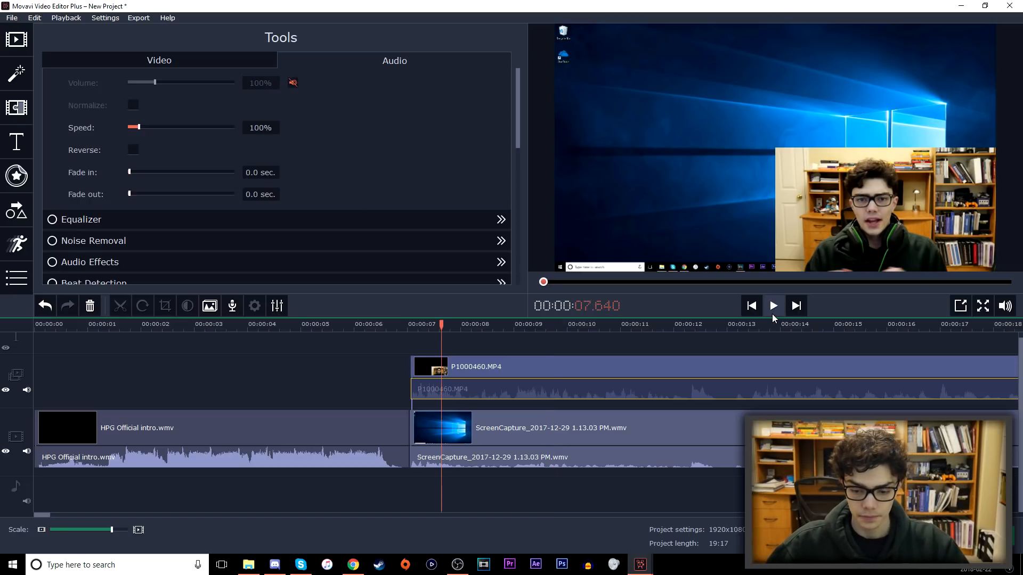
click(774, 306)
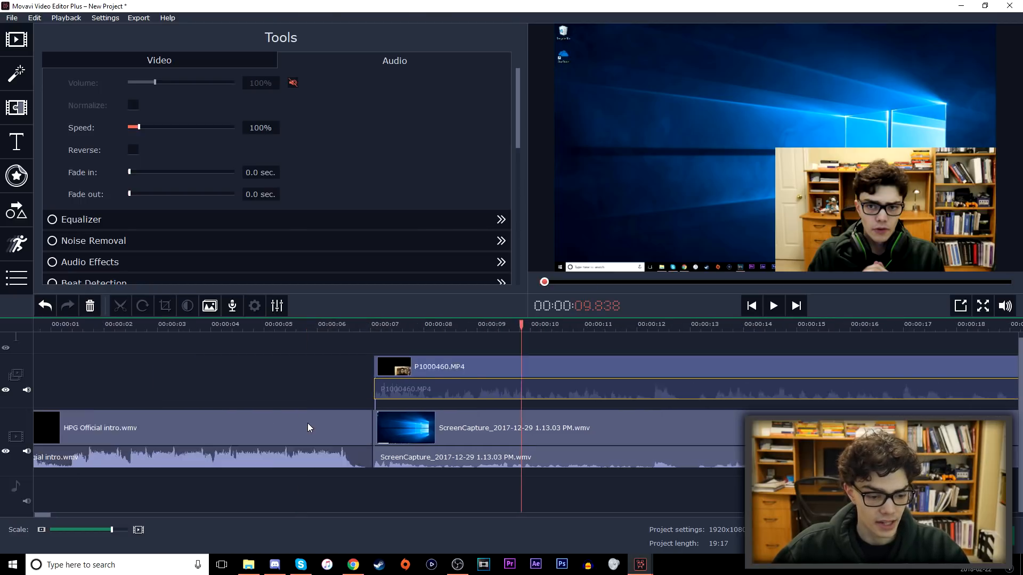
click(16, 142)
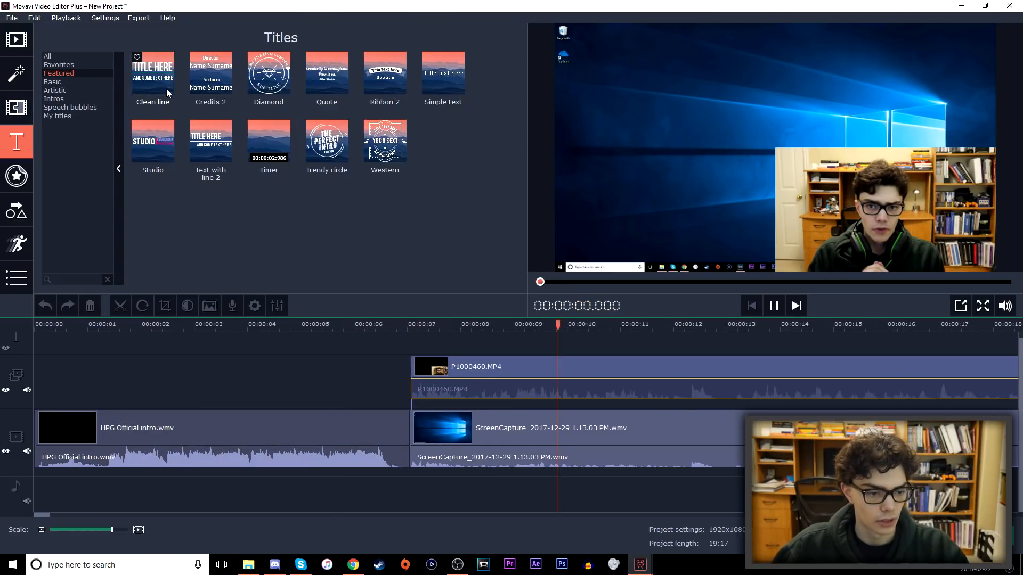
- Place a Clean line title at about 7 s reading OBS Tutorial / Subscribe for more
drag(152, 71, 342, 357)
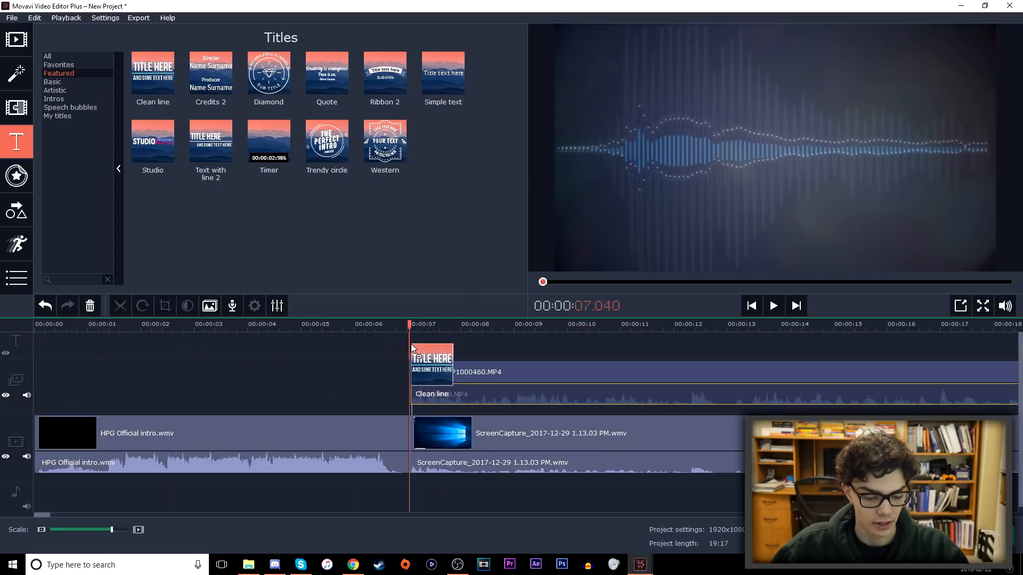
click(432, 356)
text(OBS Tutorial)
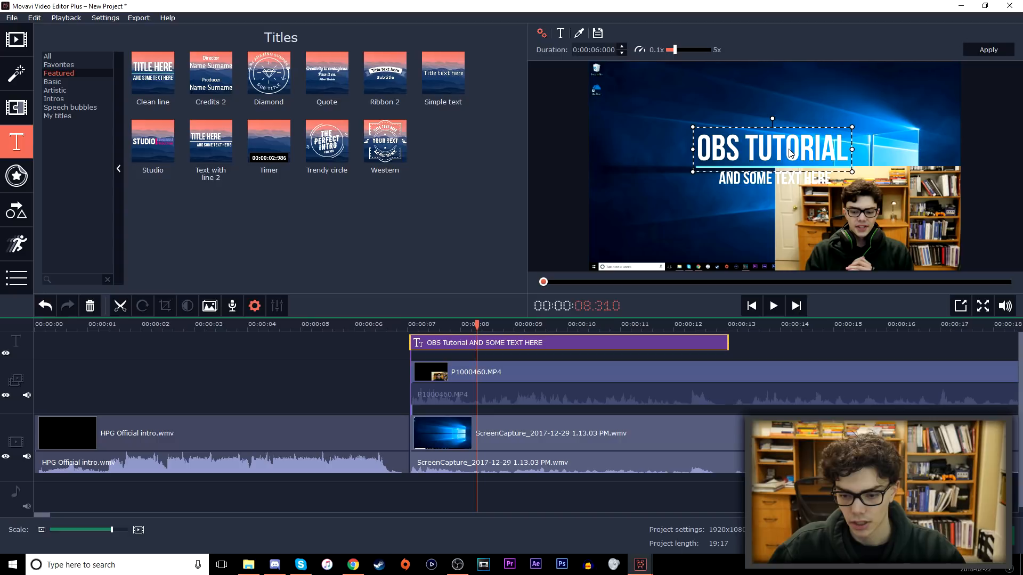
drag(769, 147, 777, 147)
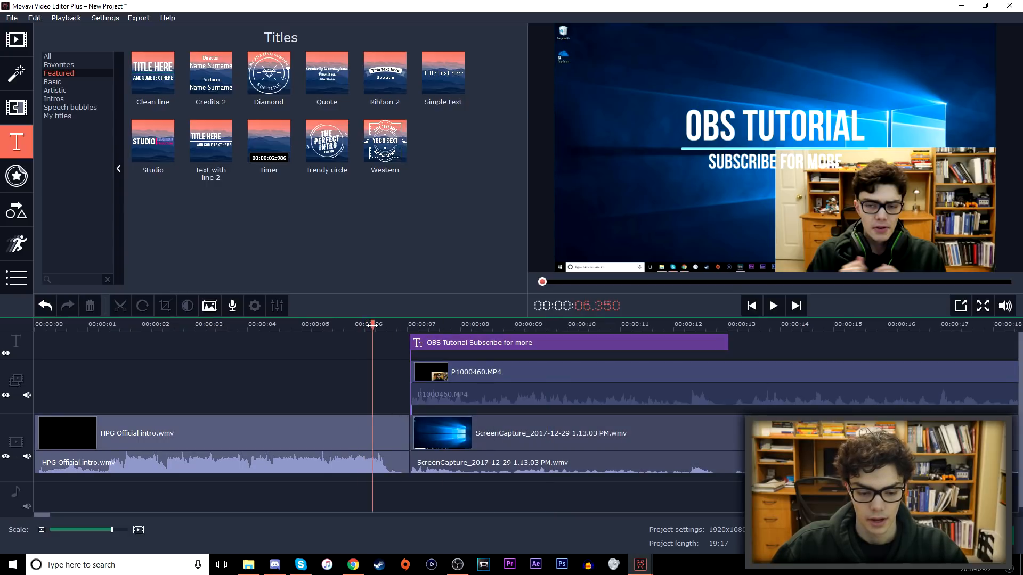
mouse_move(773, 306)
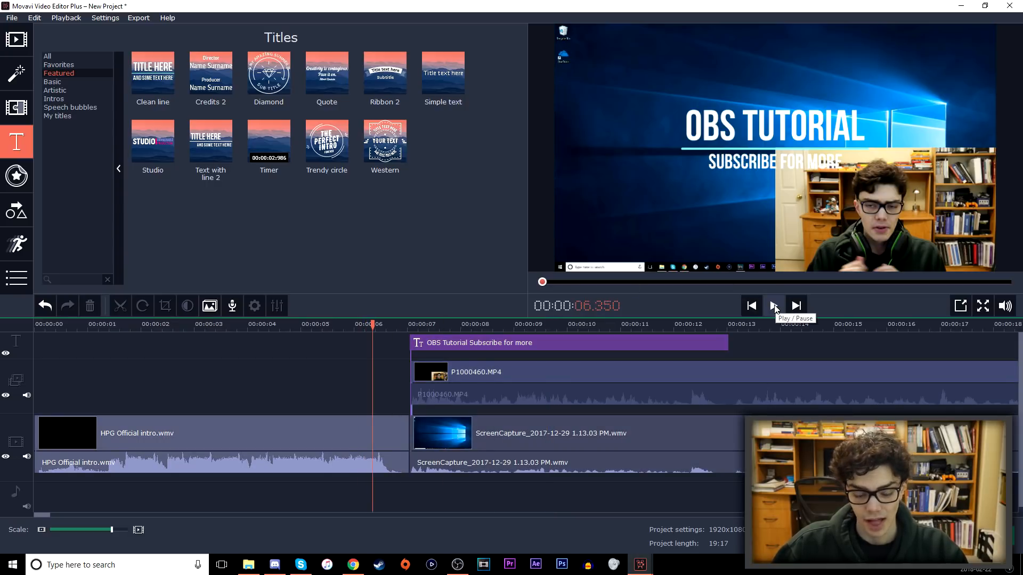
- Preview the new title with playback, then pause
click(774, 306)
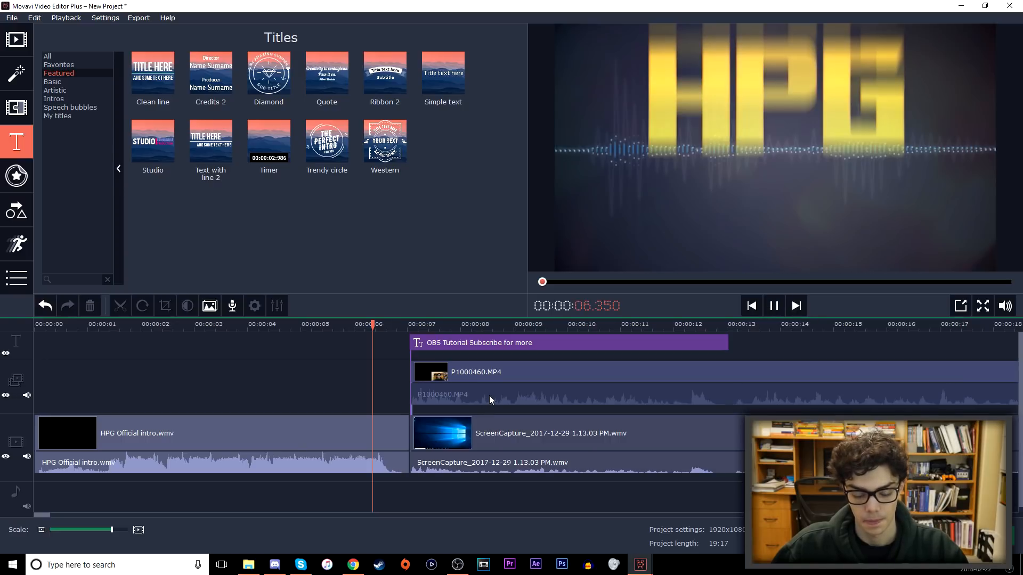
mouse_move(490, 398)
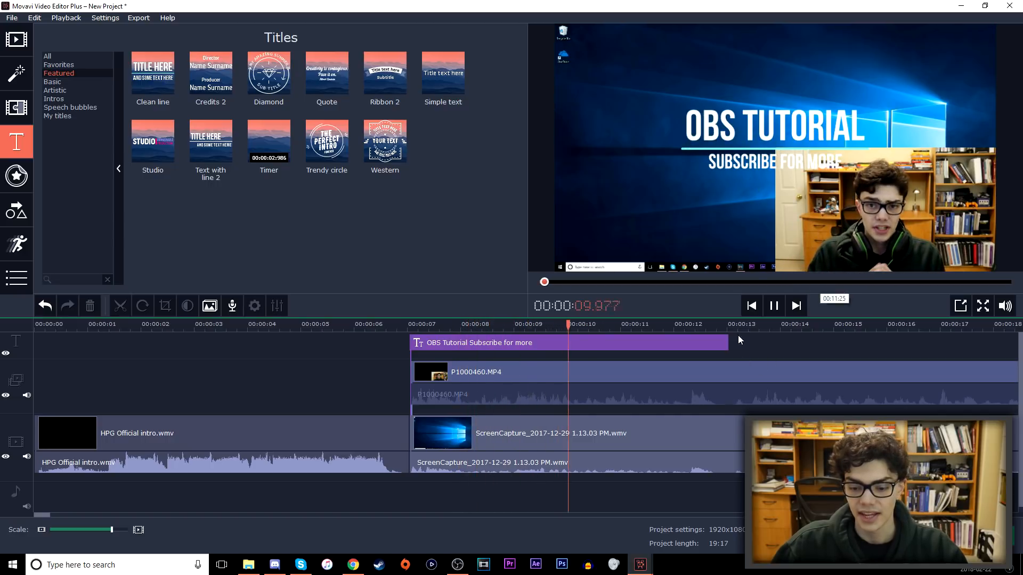
click(774, 306)
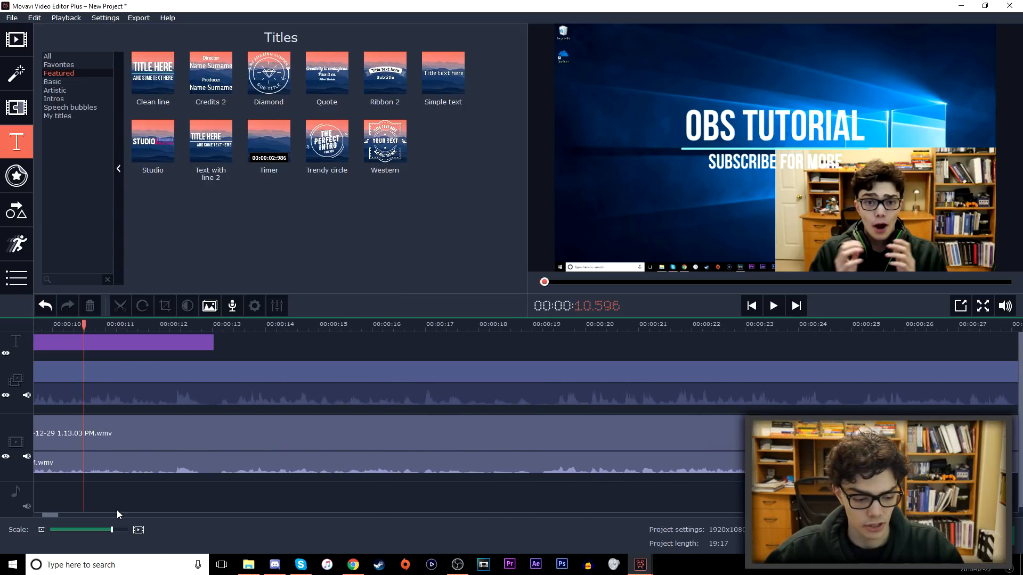
- Rescale the timeline to reach the project end and drop Outro no artist.png on the overlay track near 19:12
drag(110, 529, 92, 530)
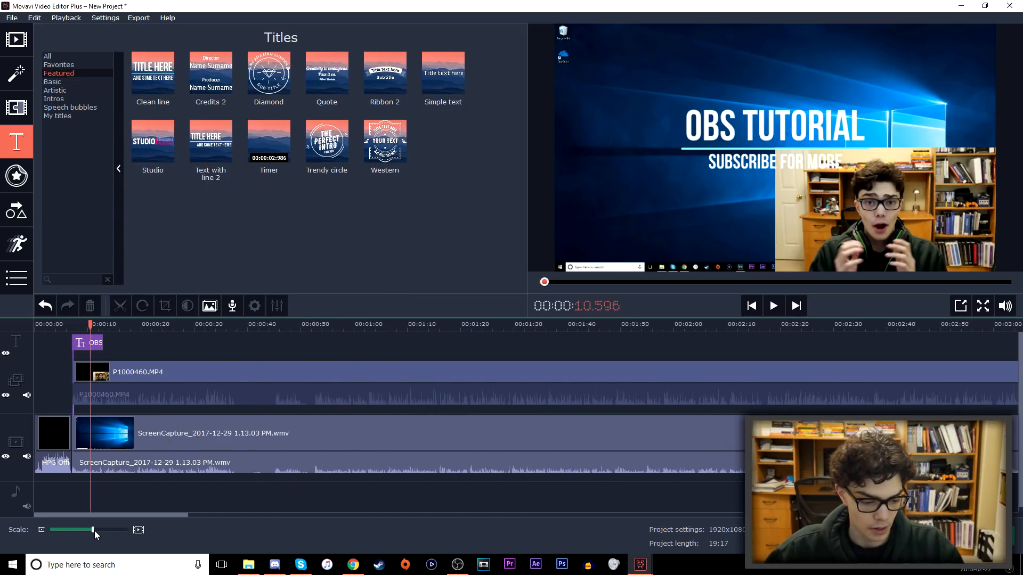
drag(91, 529, 90, 530)
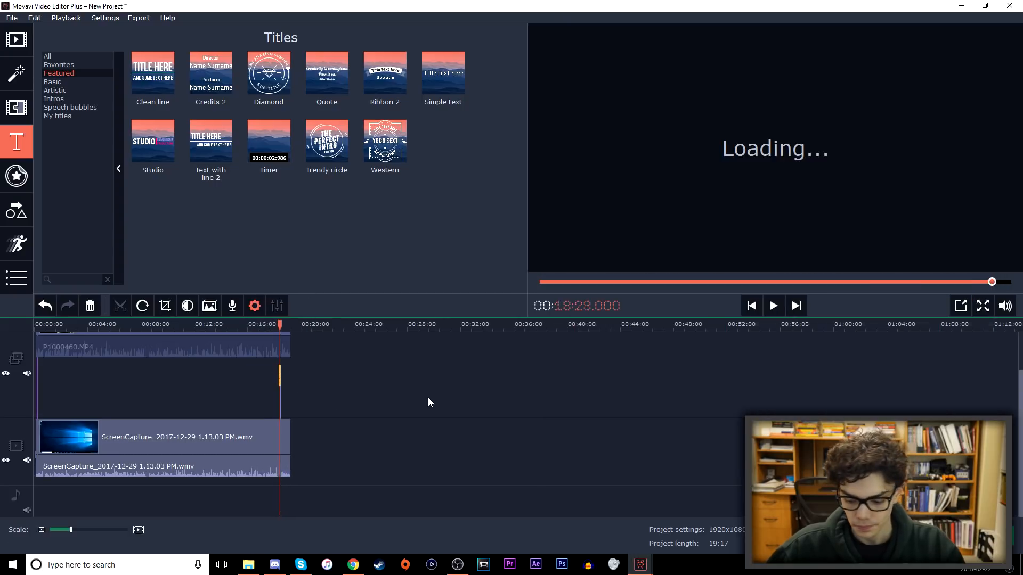
mouse_move(309, 386)
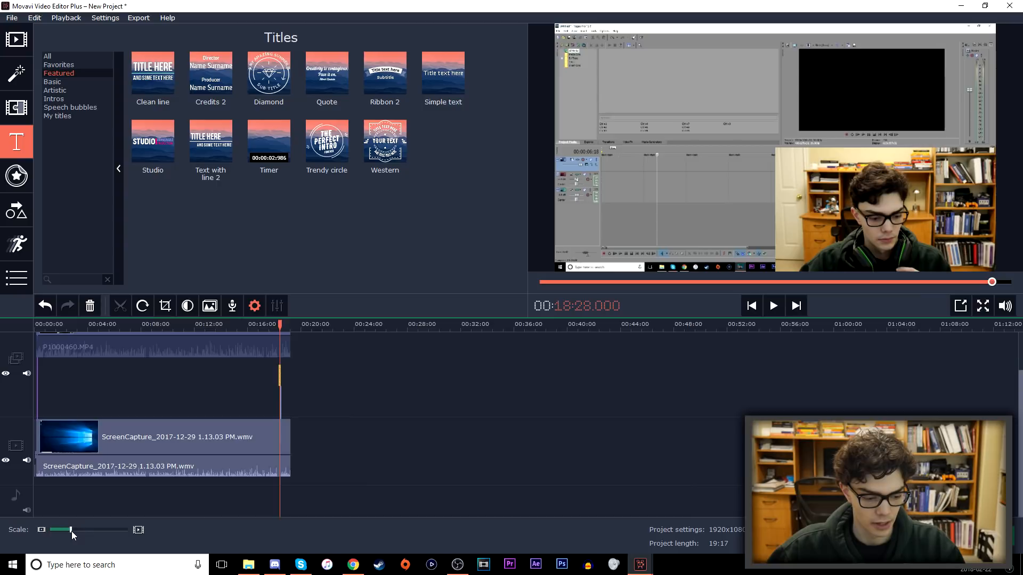
drag(71, 530, 110, 530)
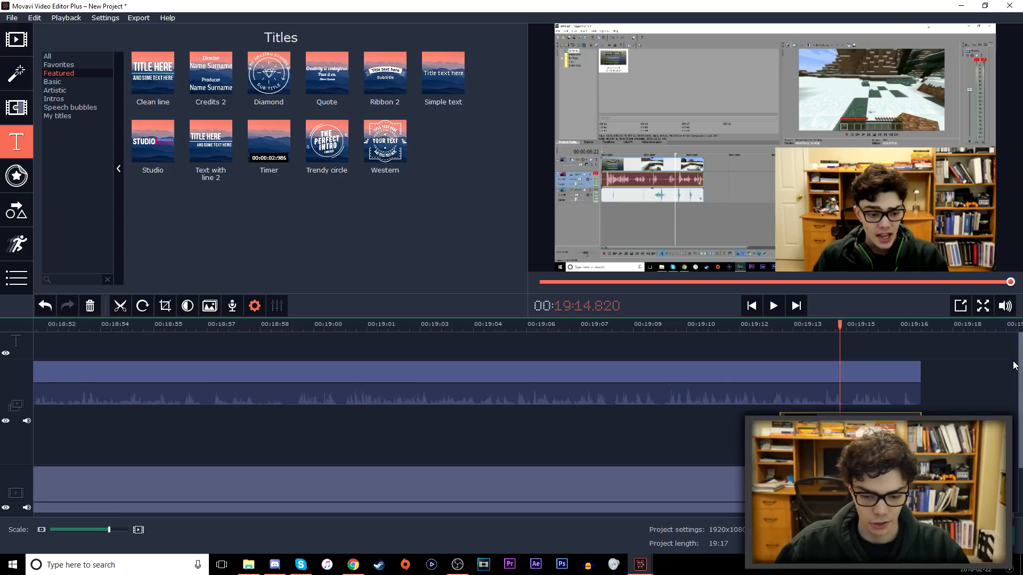
click(723, 372)
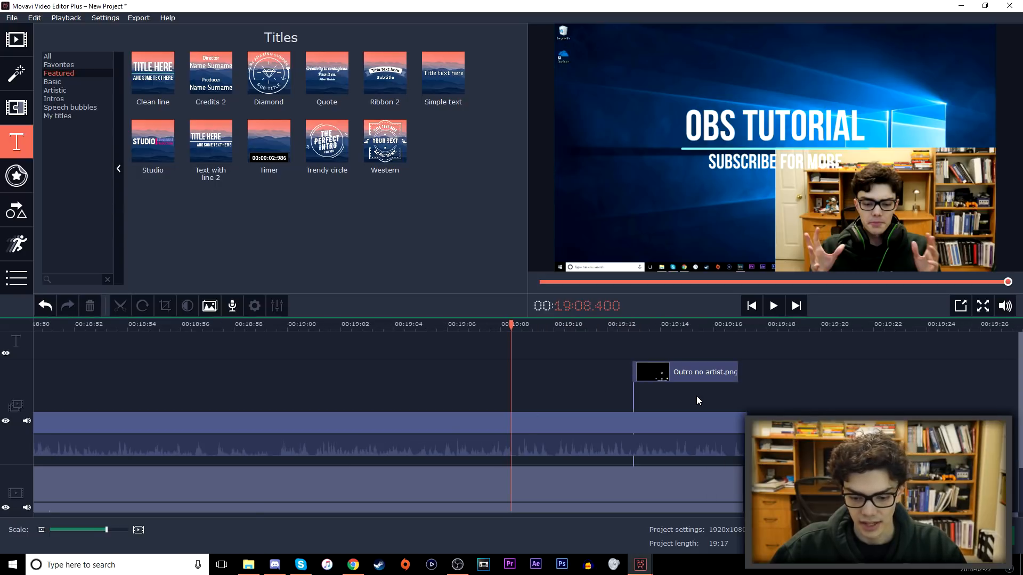
- Set the Outro no artist.png clip's overlay mode to Picture in picture
click(685, 372)
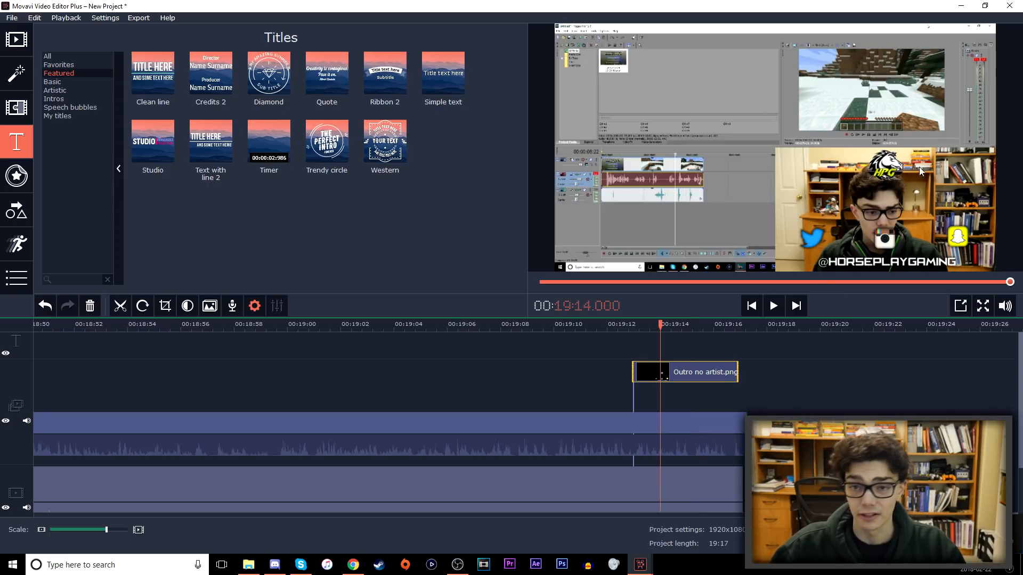
mouse_move(933, 211)
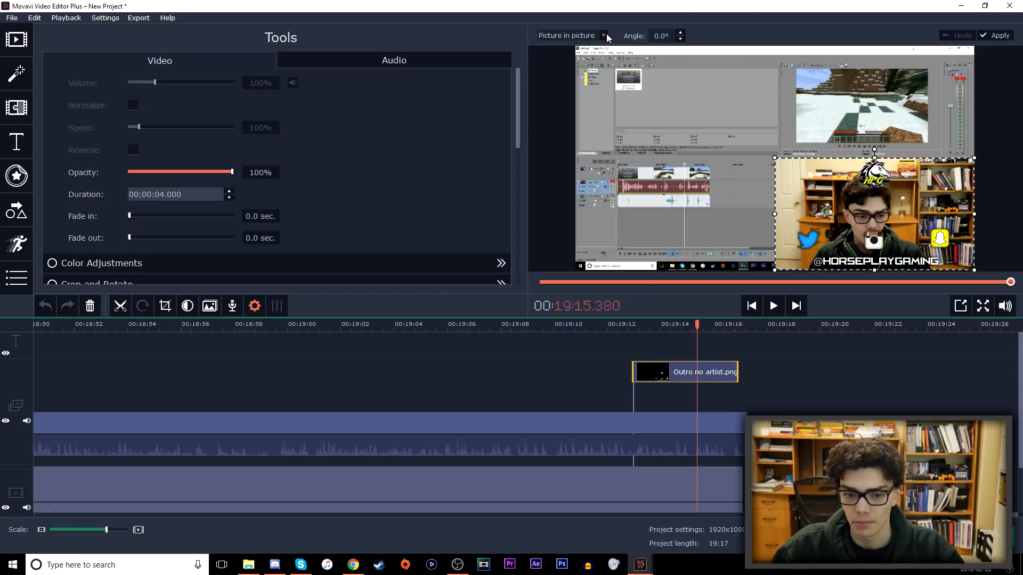
click(602, 35)
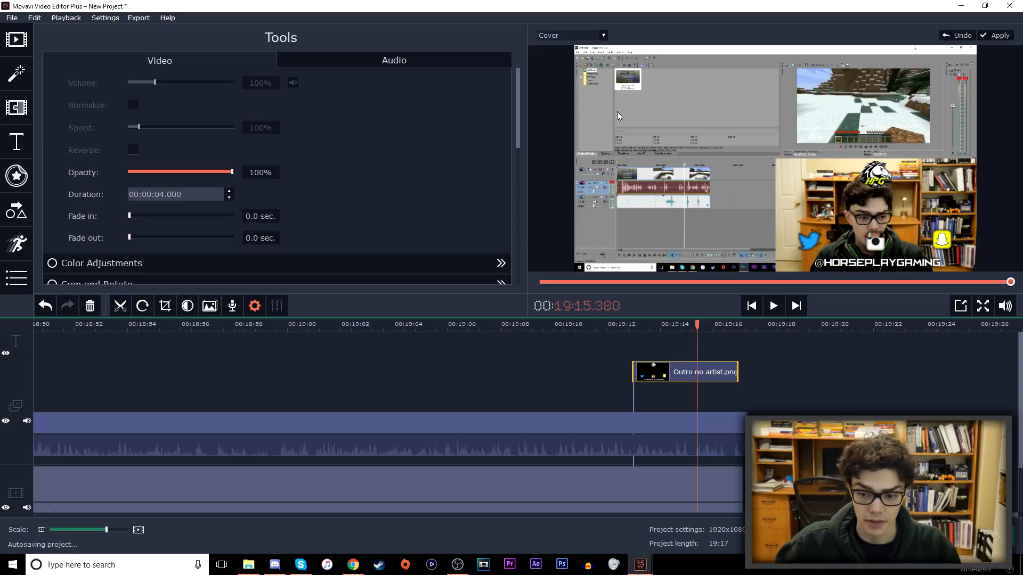
mouse_move(642, 80)
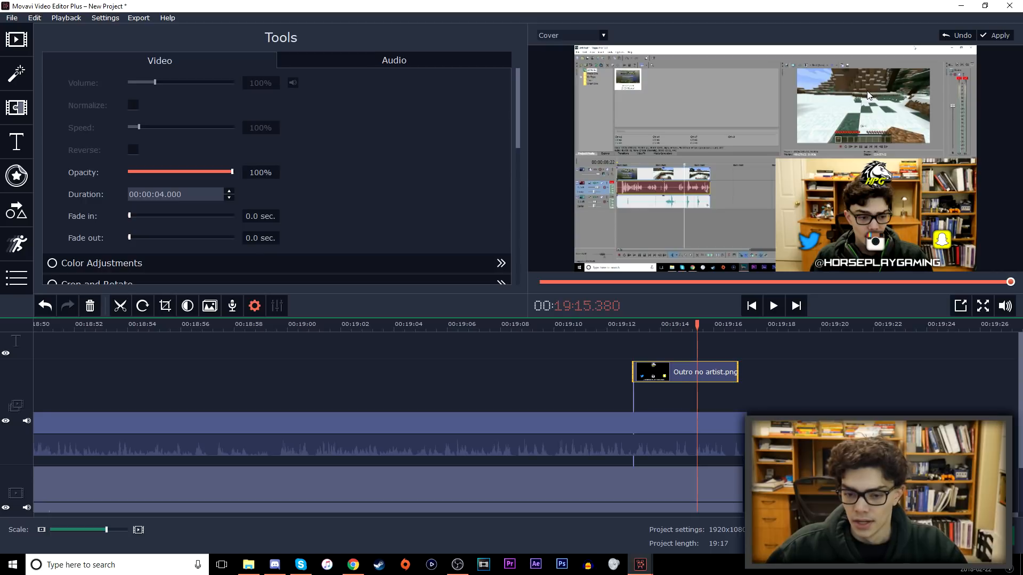
mouse_move(789, 78)
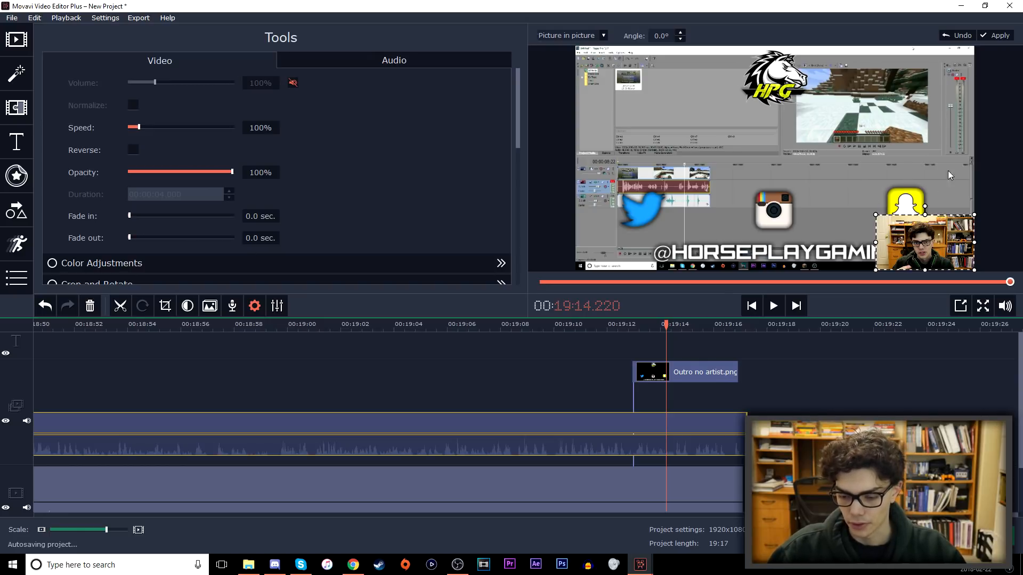
- Move the small webcam frame to the top-right corner and apply
drag(923, 242, 916, 126)
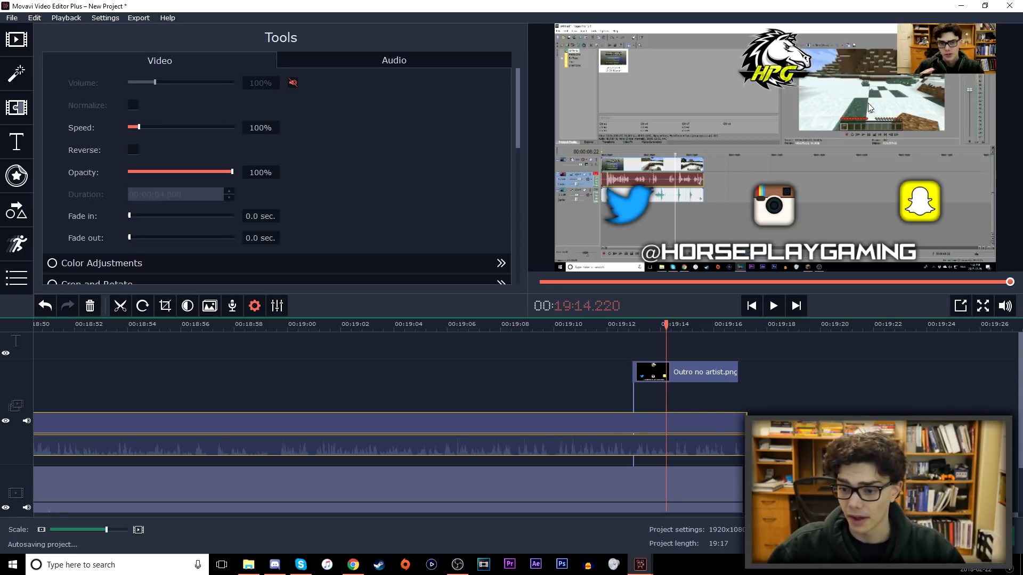
click(620, 358)
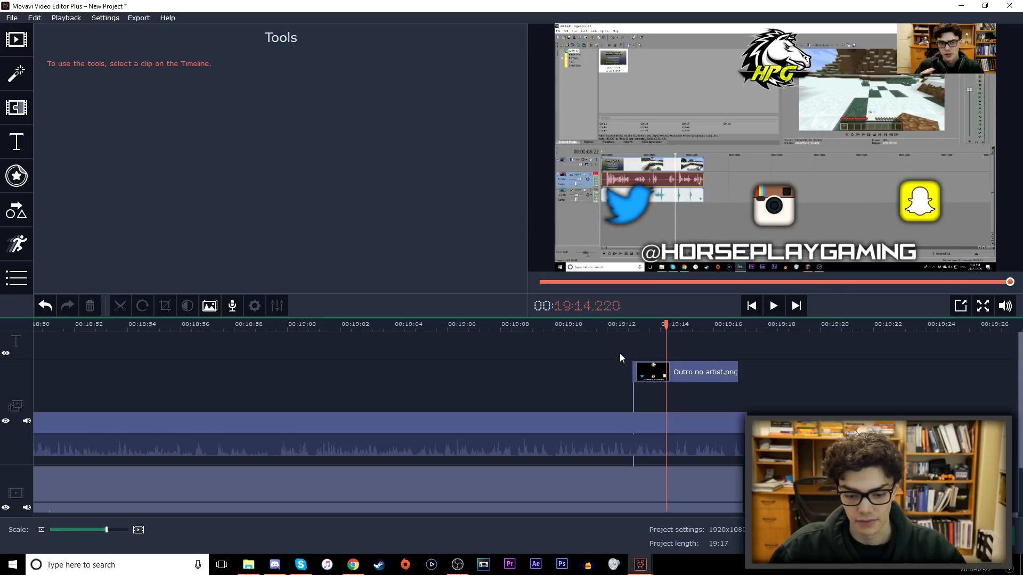
click(379, 324)
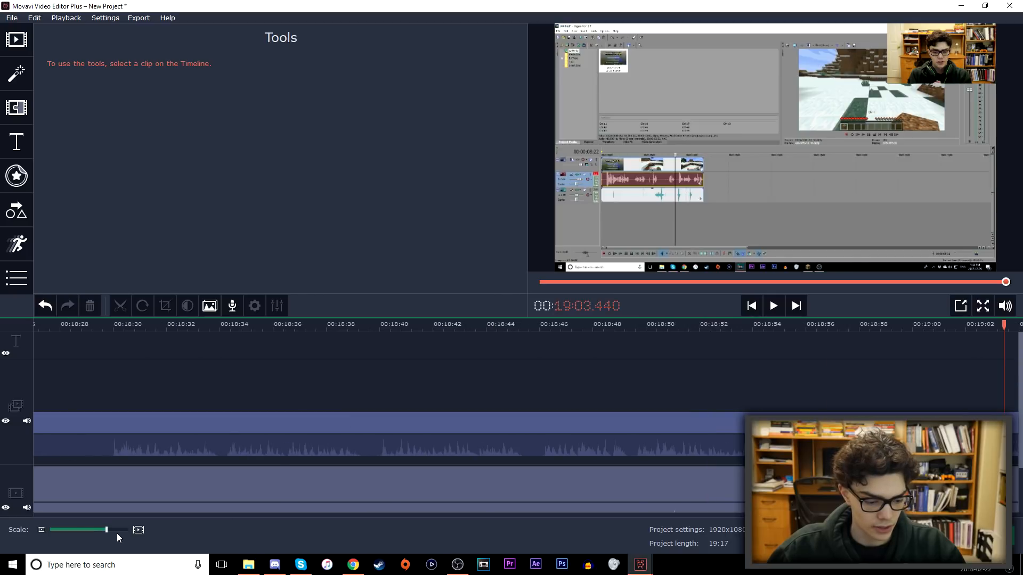
drag(98, 529, 86, 530)
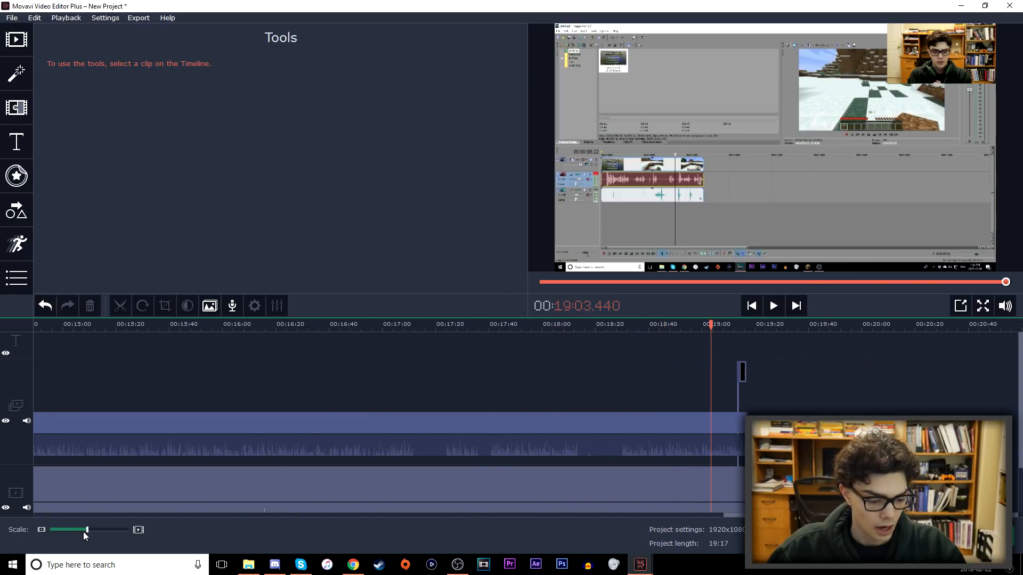
drag(85, 529, 62, 530)
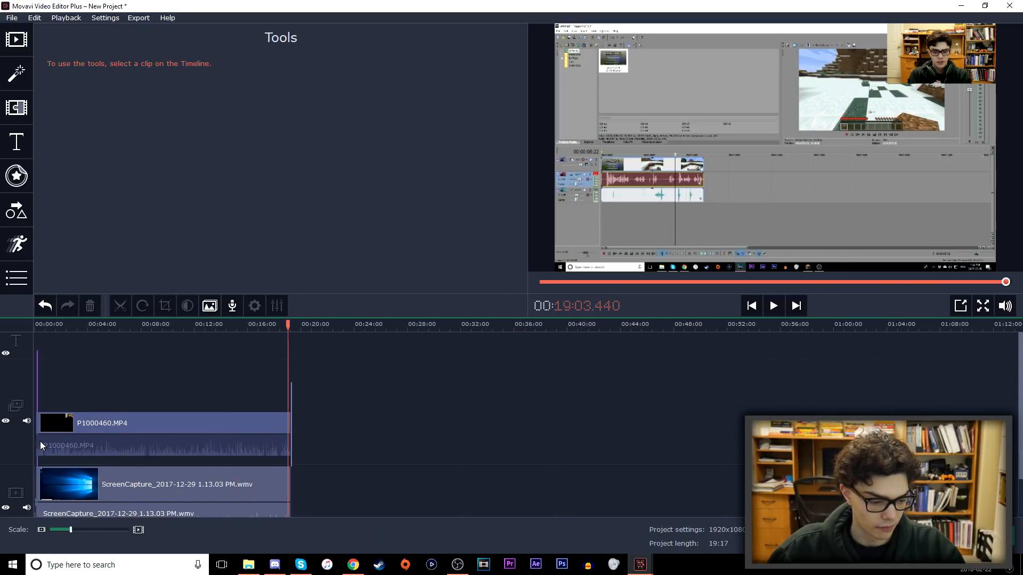
click(163, 447)
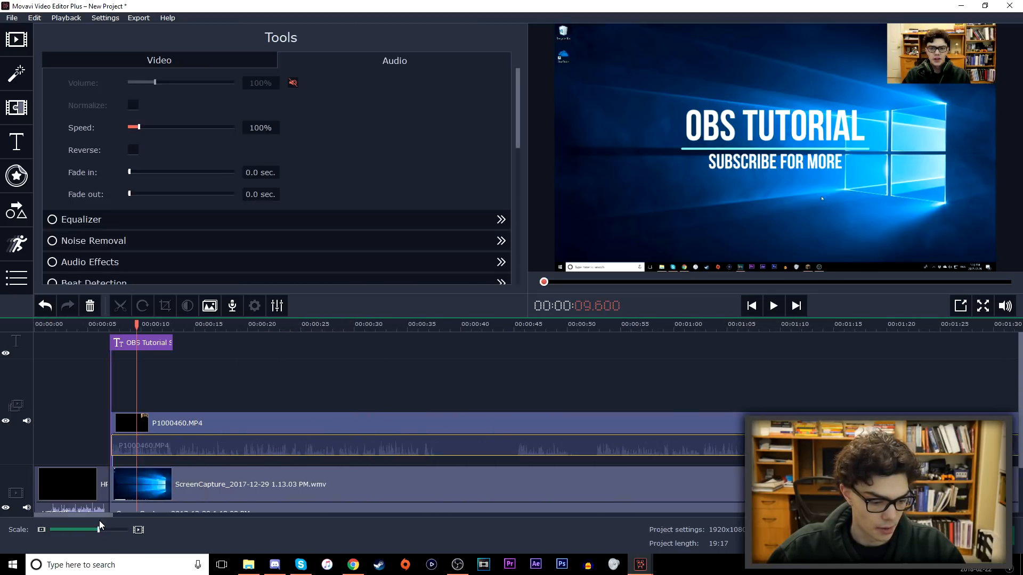
- Apply the Camera shake filter to the HPG Official intro clip and preview it
click(16, 109)
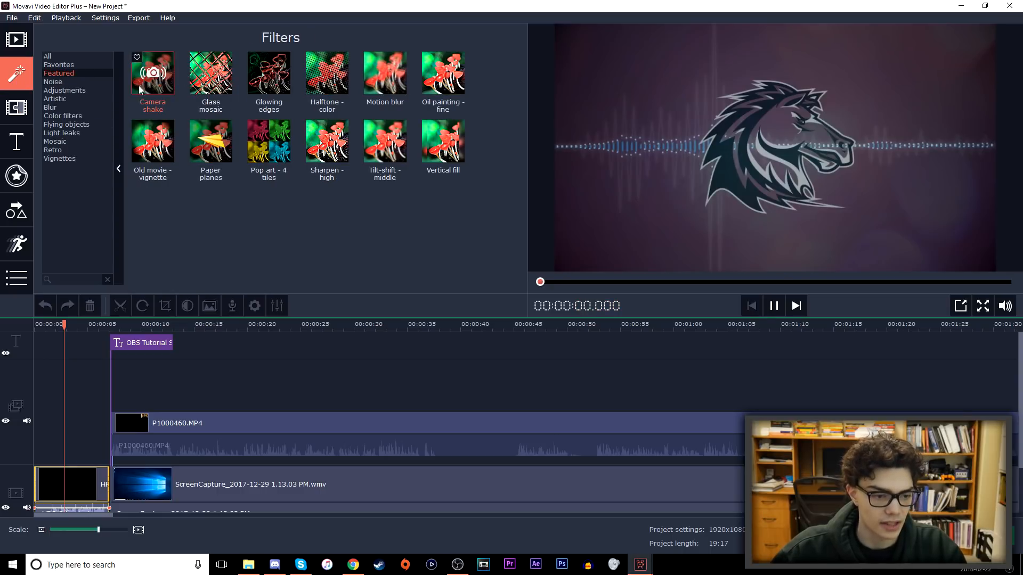
click(774, 306)
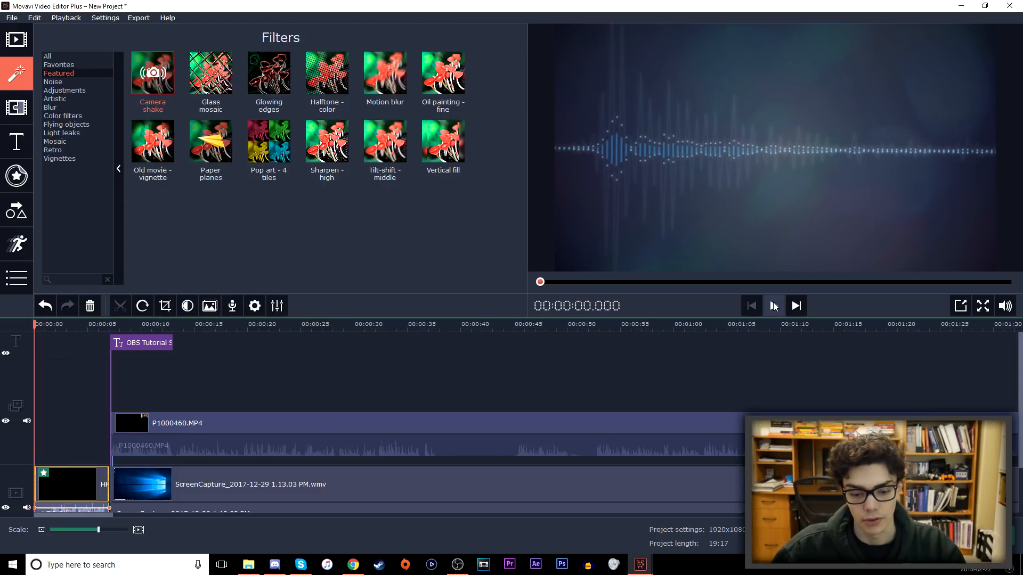
click(774, 306)
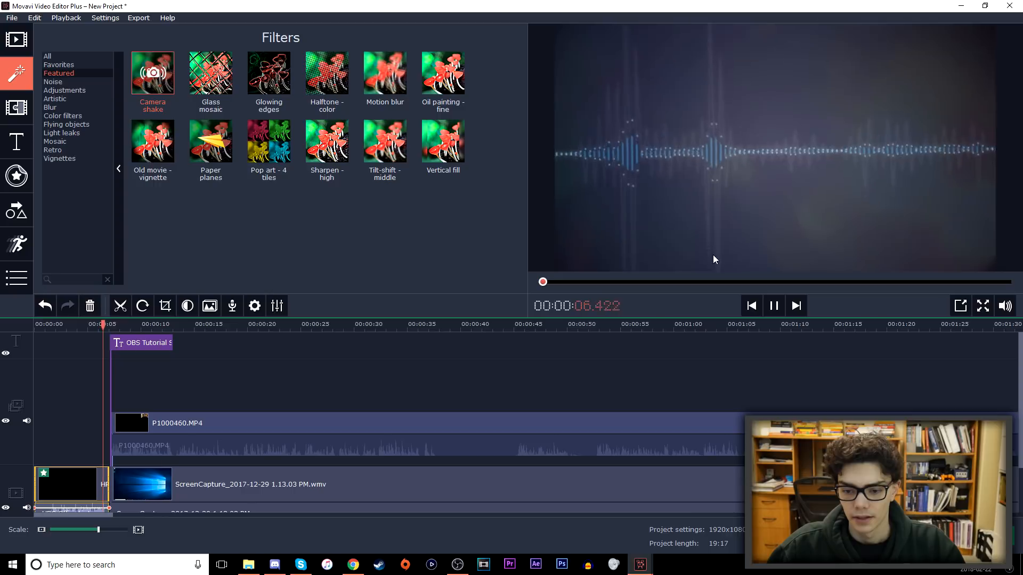
click(773, 306)
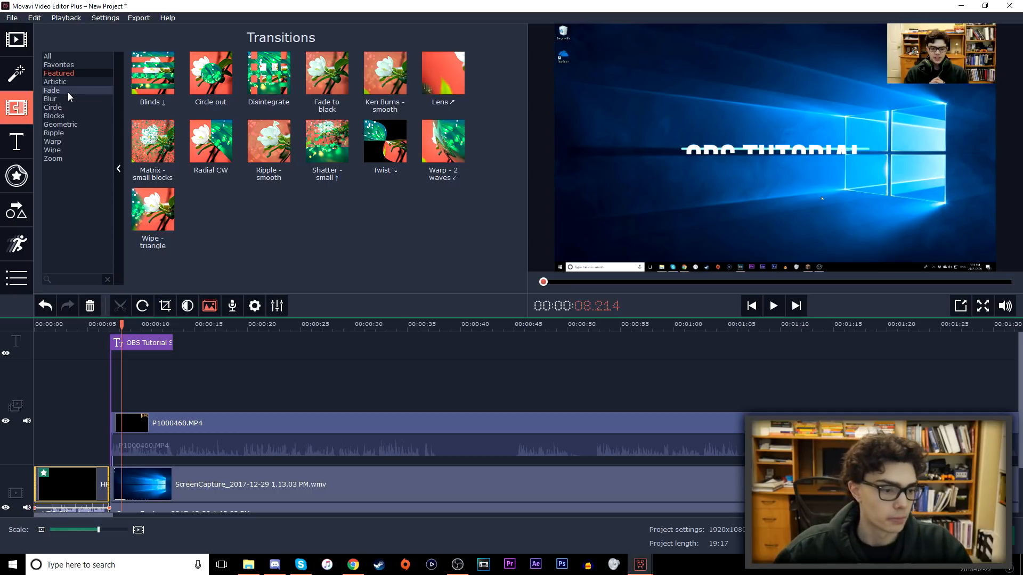
- Add a Crossfade transition between the intro and the screen capture, and preview it from the start
click(51, 89)
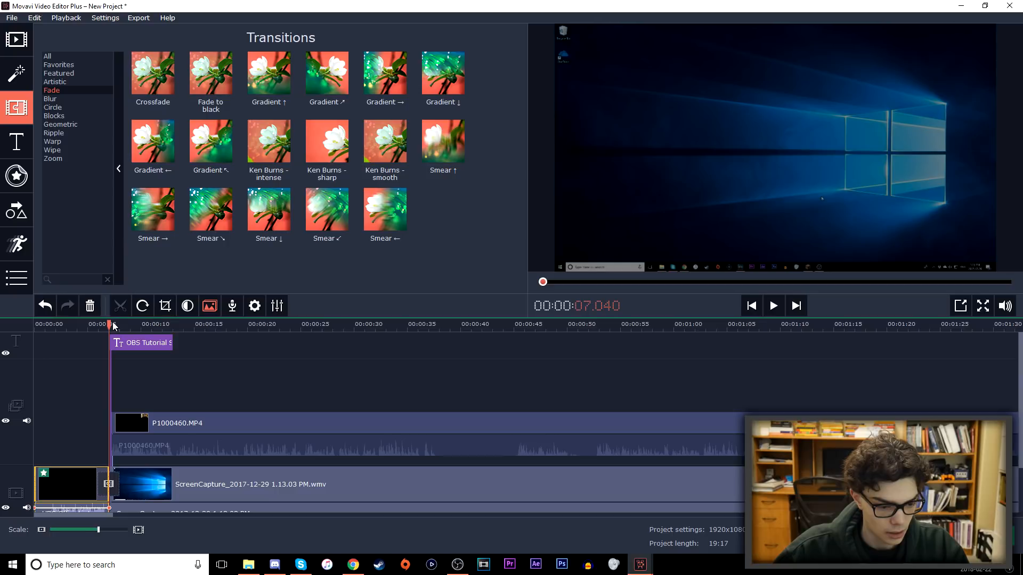
click(772, 305)
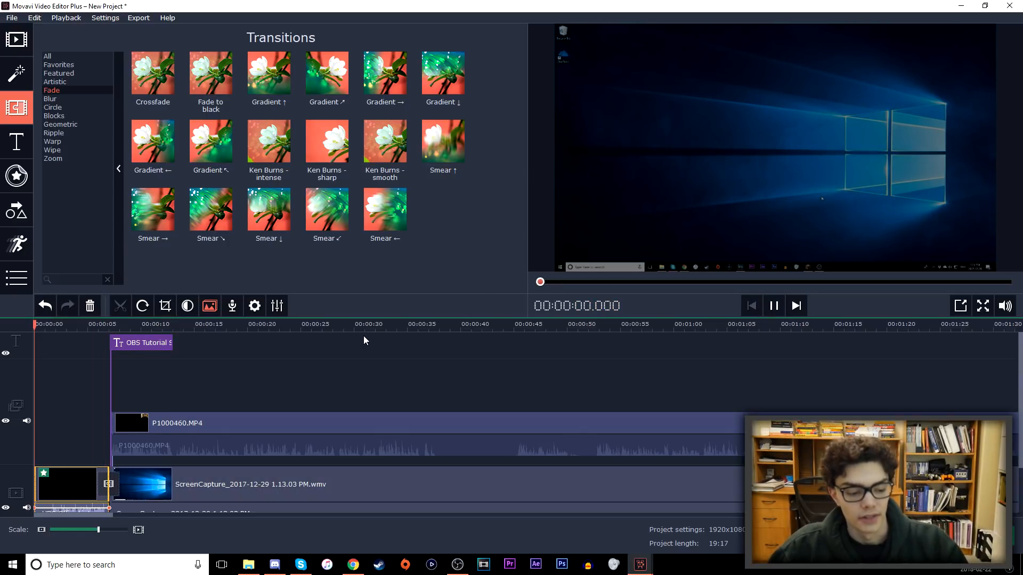
click(773, 305)
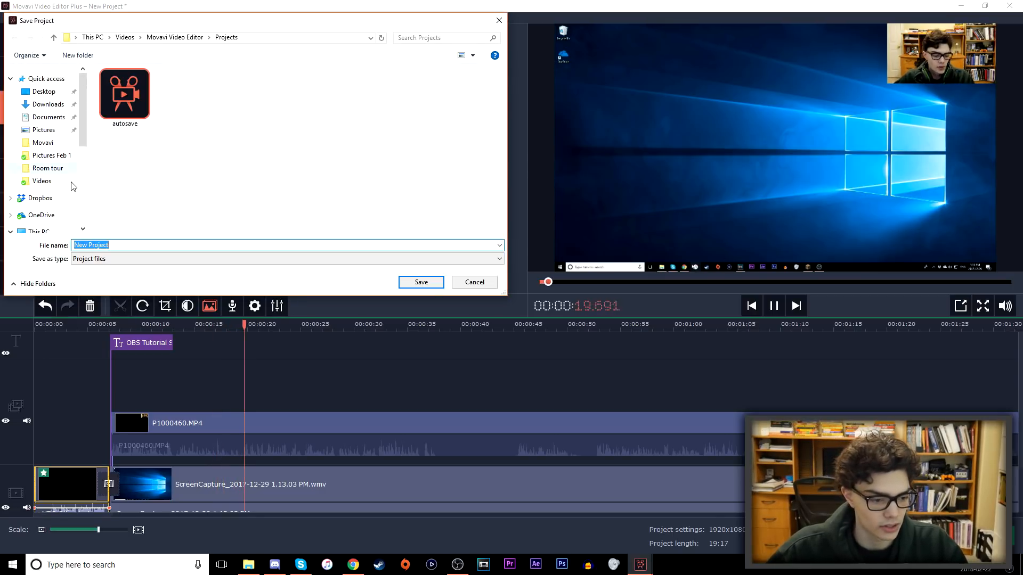
- Save the project as New Project on the Desktop
click(43, 92)
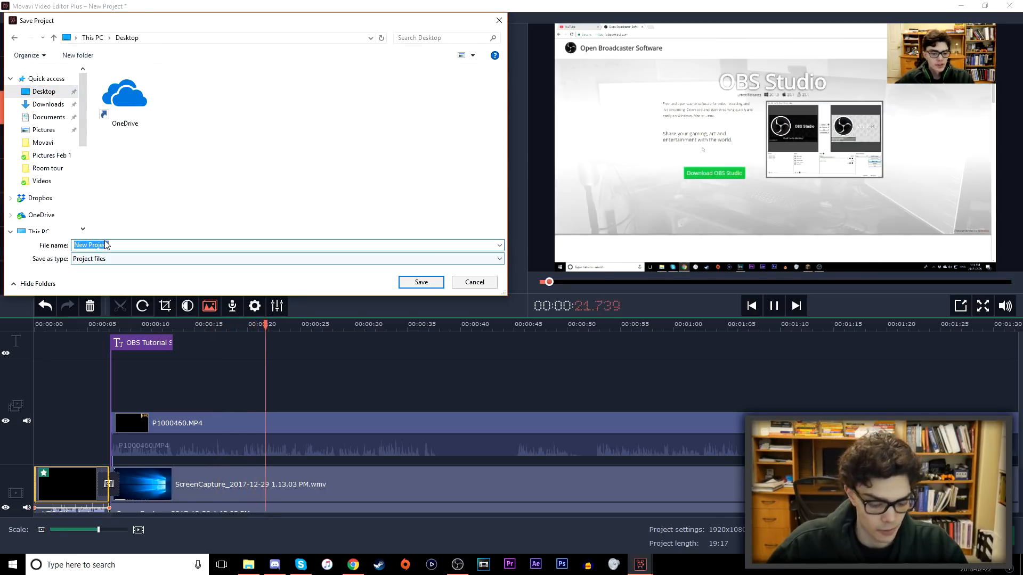
click(473, 282)
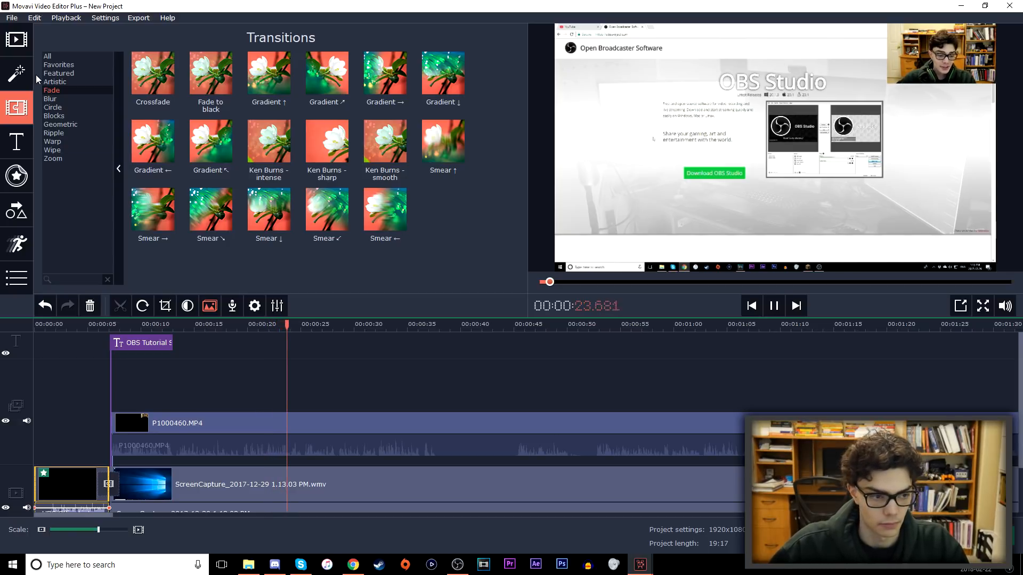
click(774, 306)
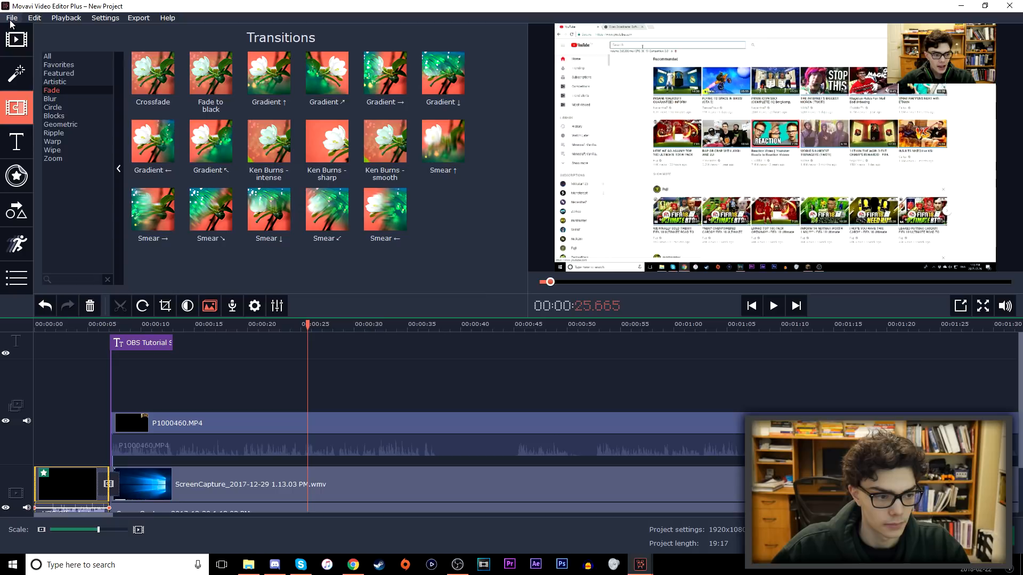
- Reopen Save Project As to verify the save, then cancel
click(11, 18)
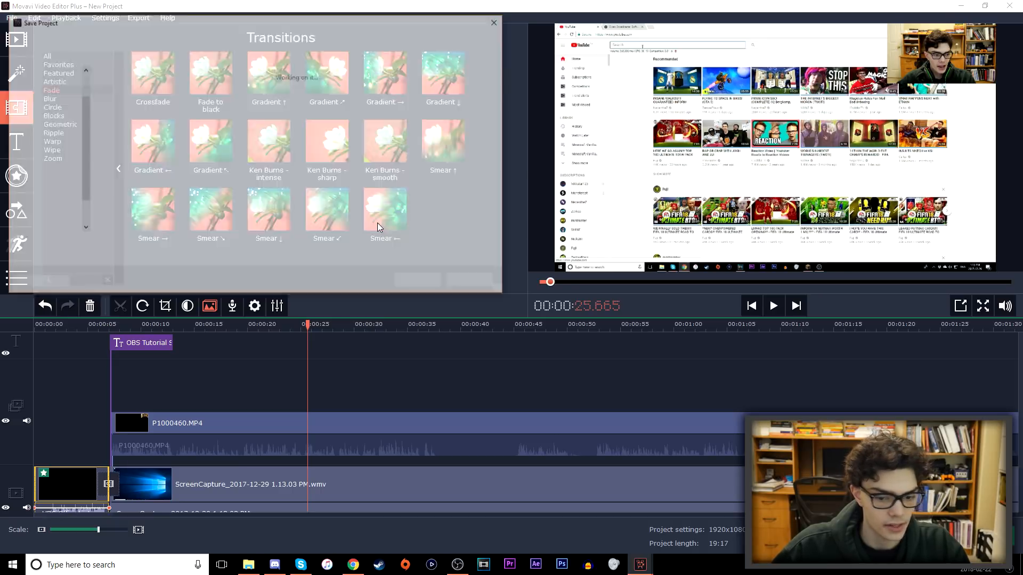
click(40, 24)
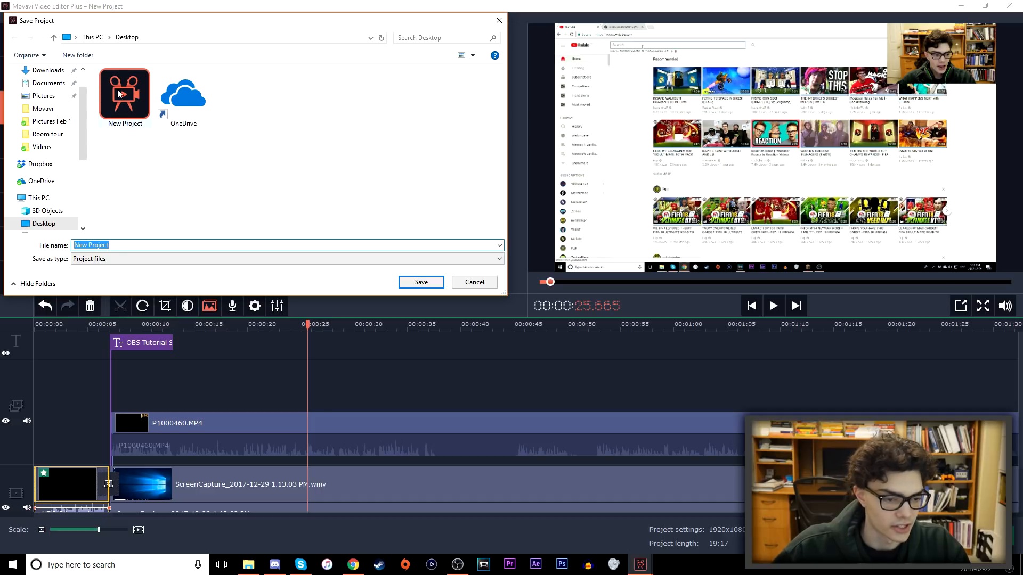
mouse_move(188, 157)
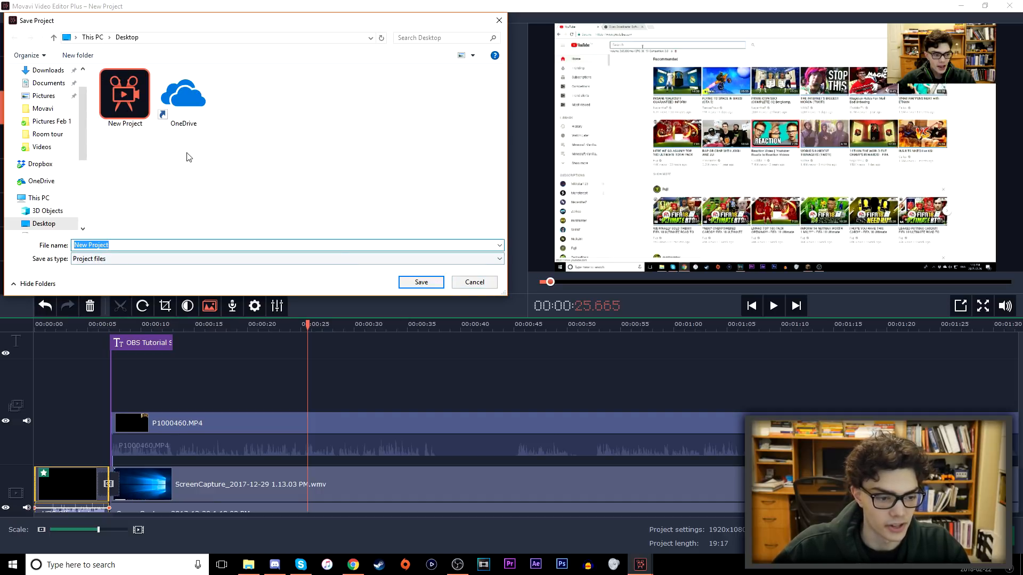
click(473, 282)
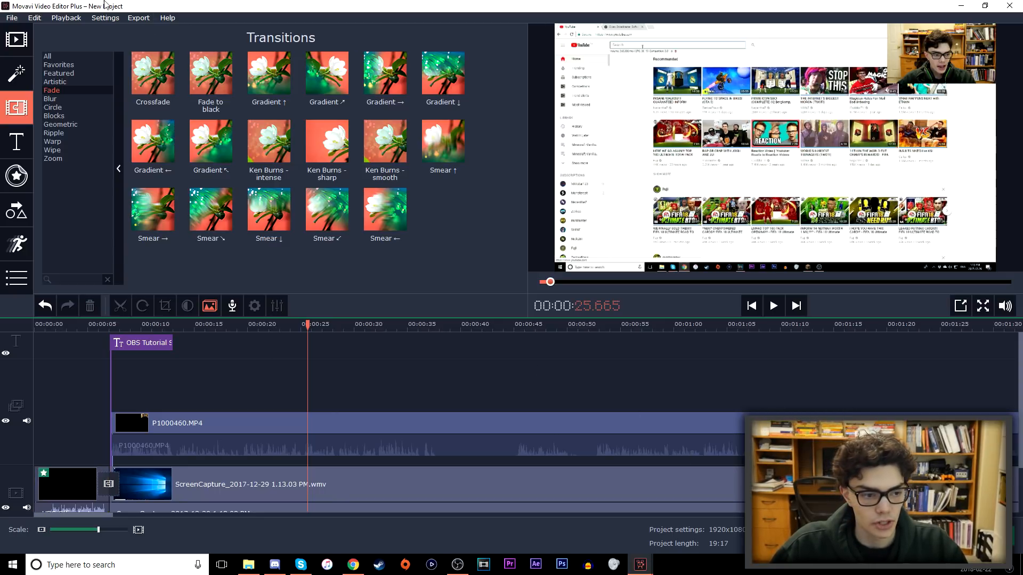
- Start an Export Video named OBS Demo
click(139, 18)
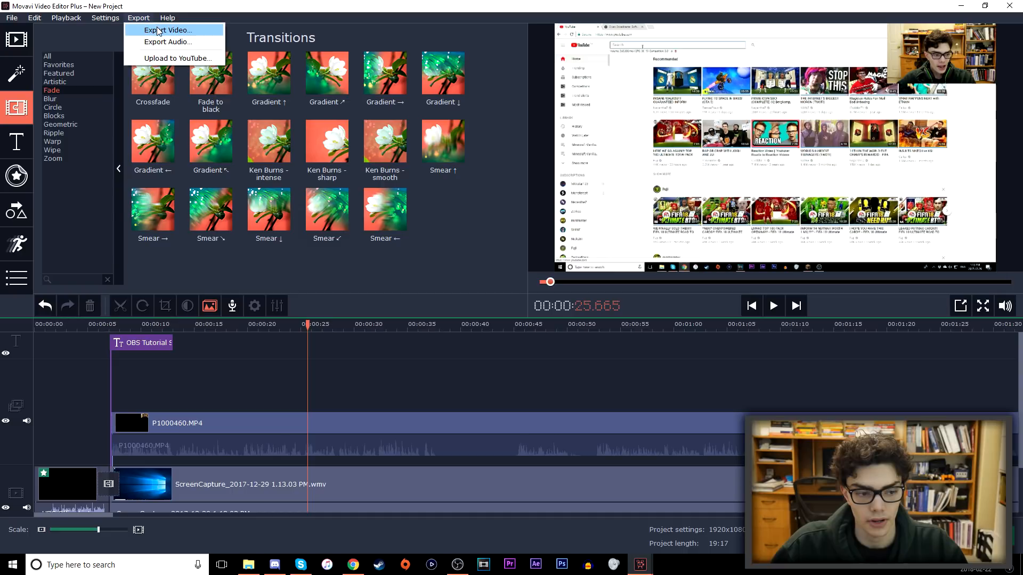
mouse_move(177, 57)
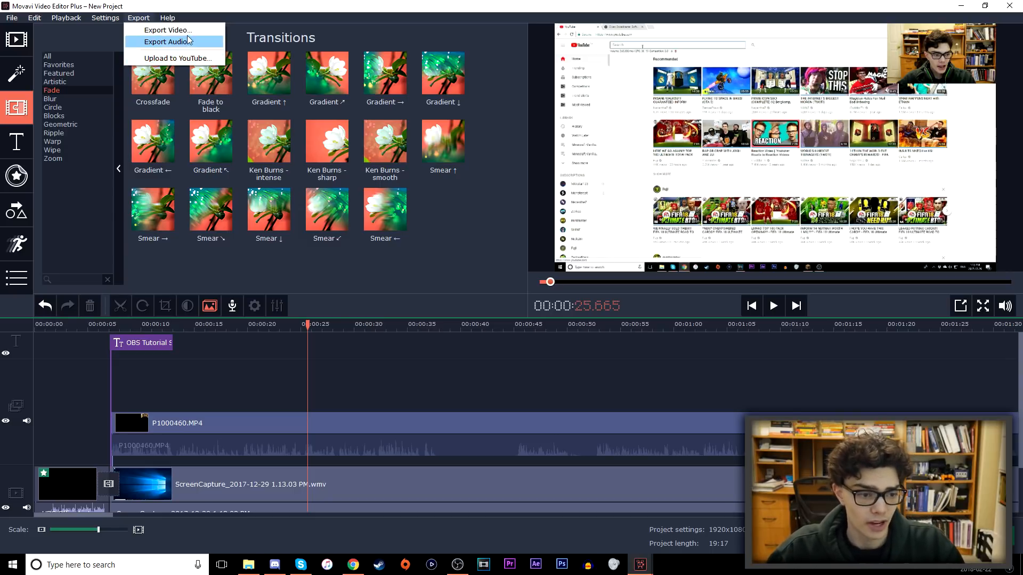
click(167, 30)
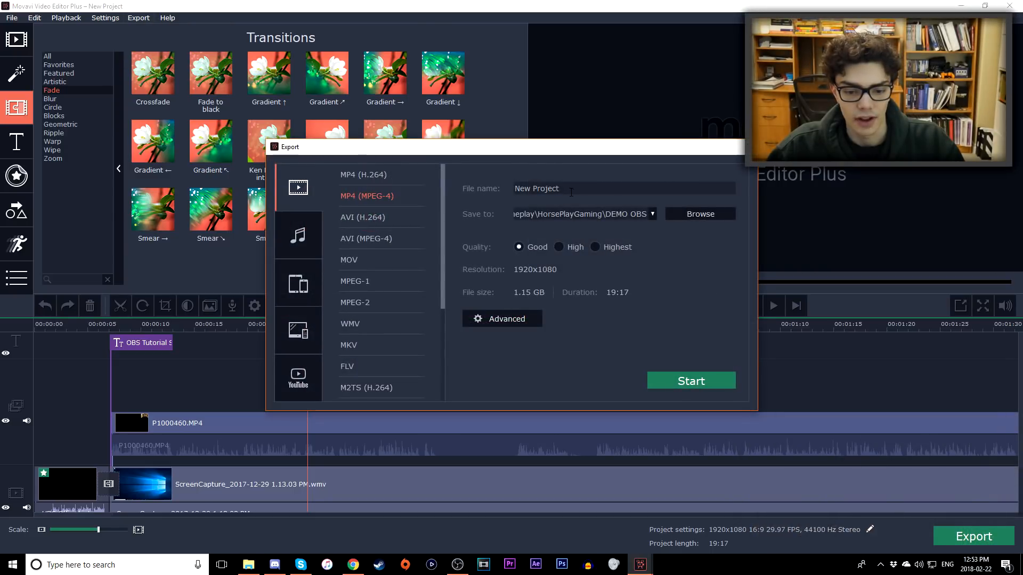
text(OBS Demo)
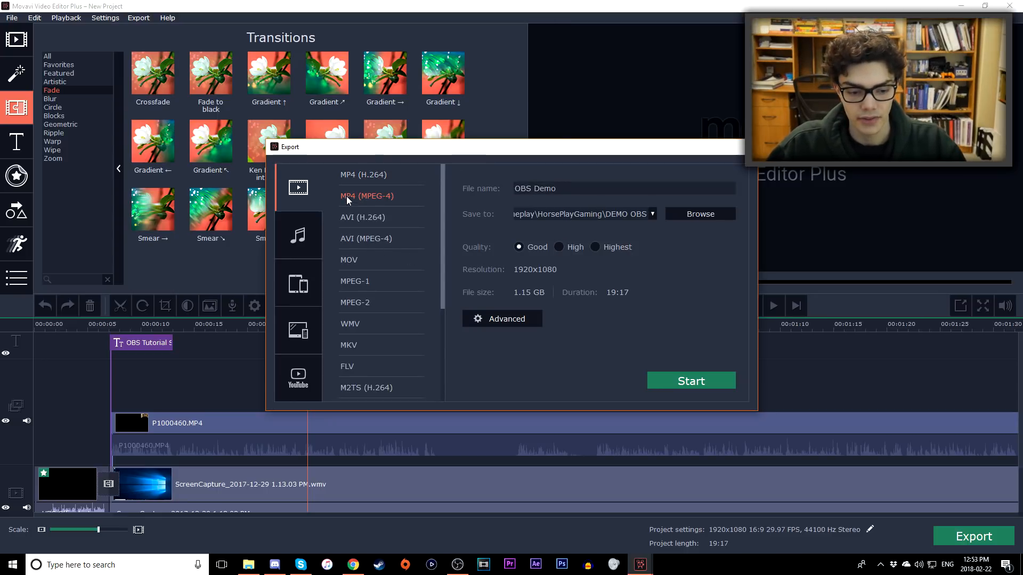
- Choose MP4 (H.264) at High quality and go to the Advanced settings
click(595, 246)
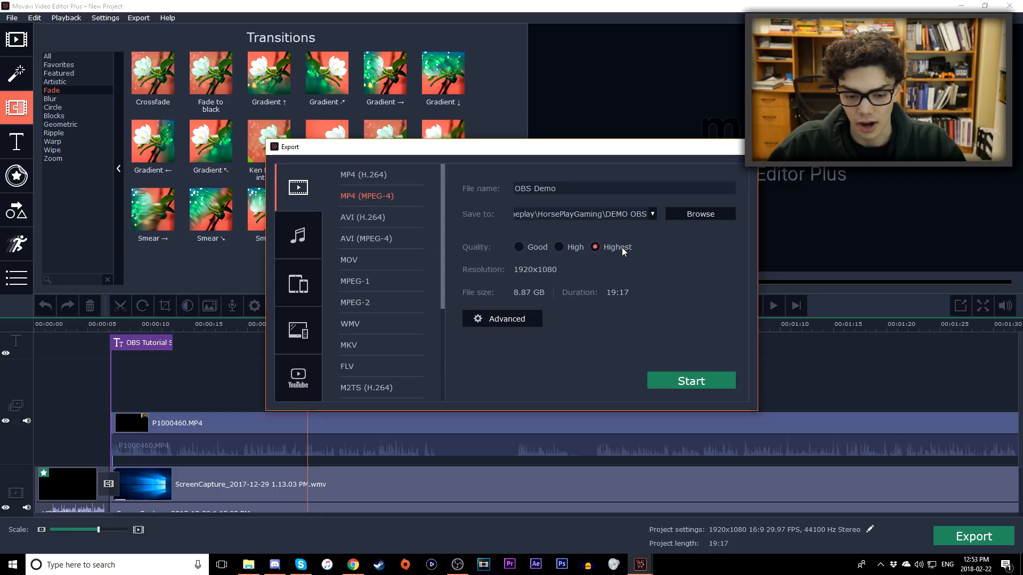
click(560, 246)
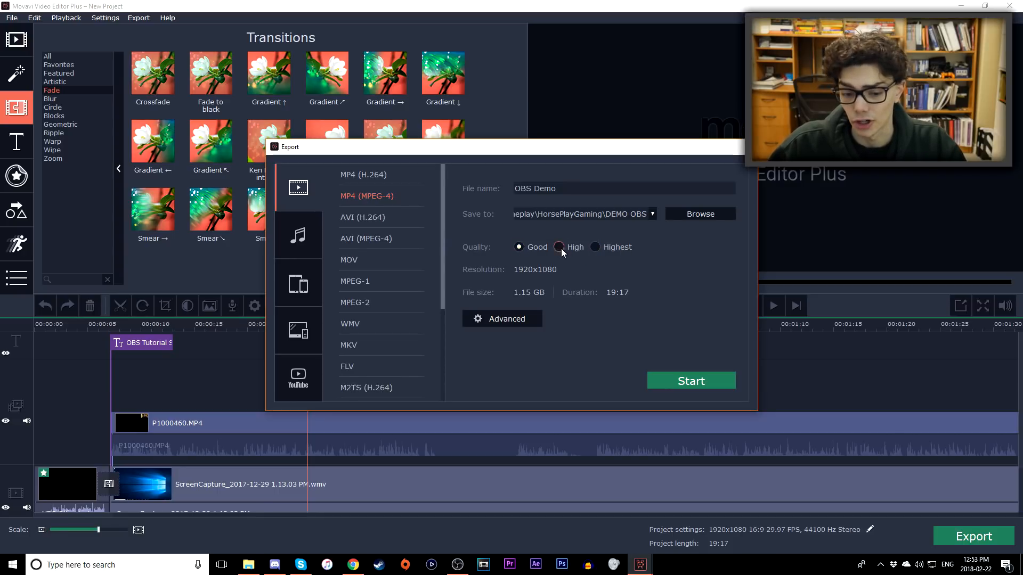
click(364, 173)
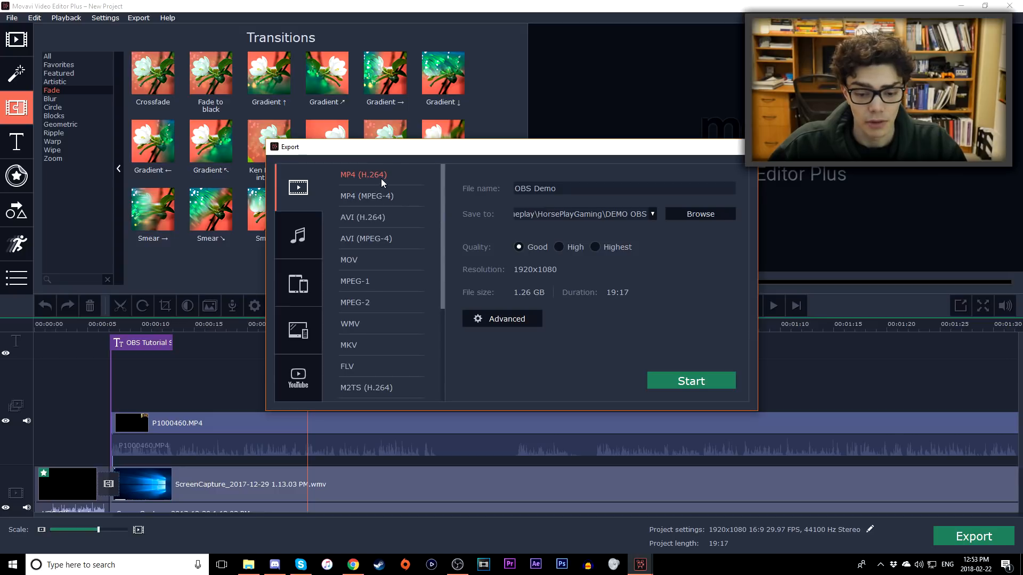
click(558, 246)
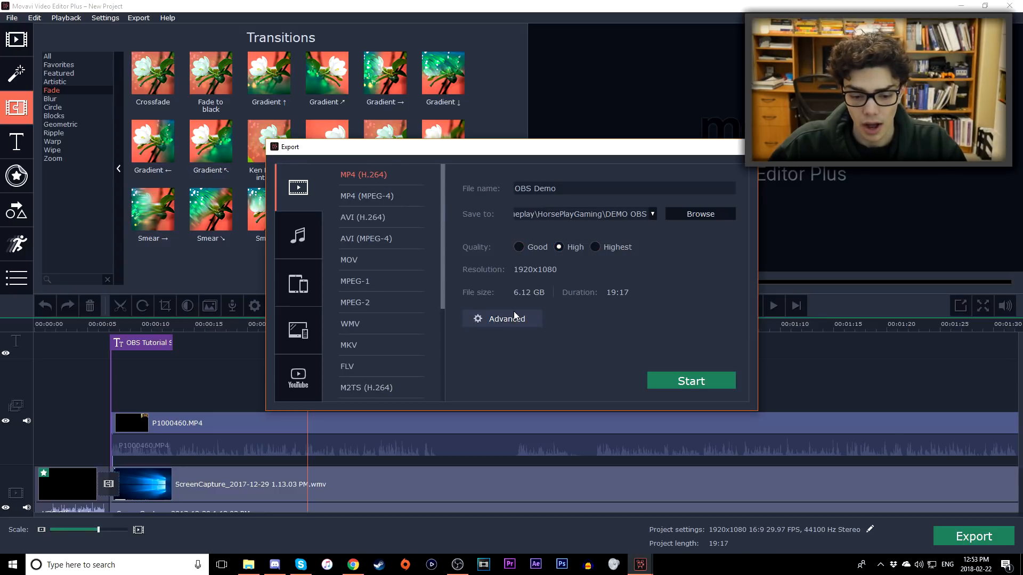
click(502, 319)
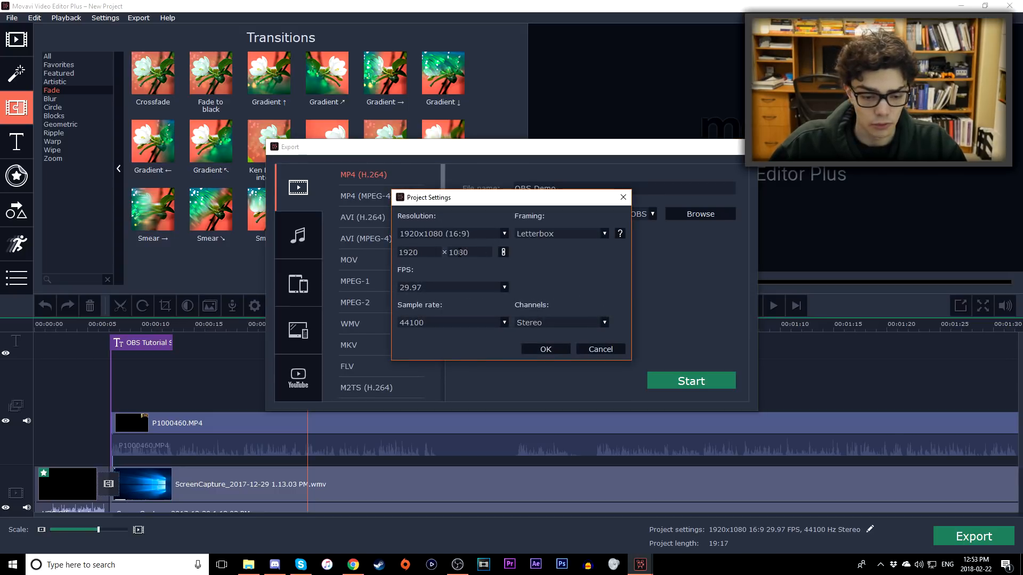
- Set the project frame rate to 60 FPS and start rendering the export
click(502, 286)
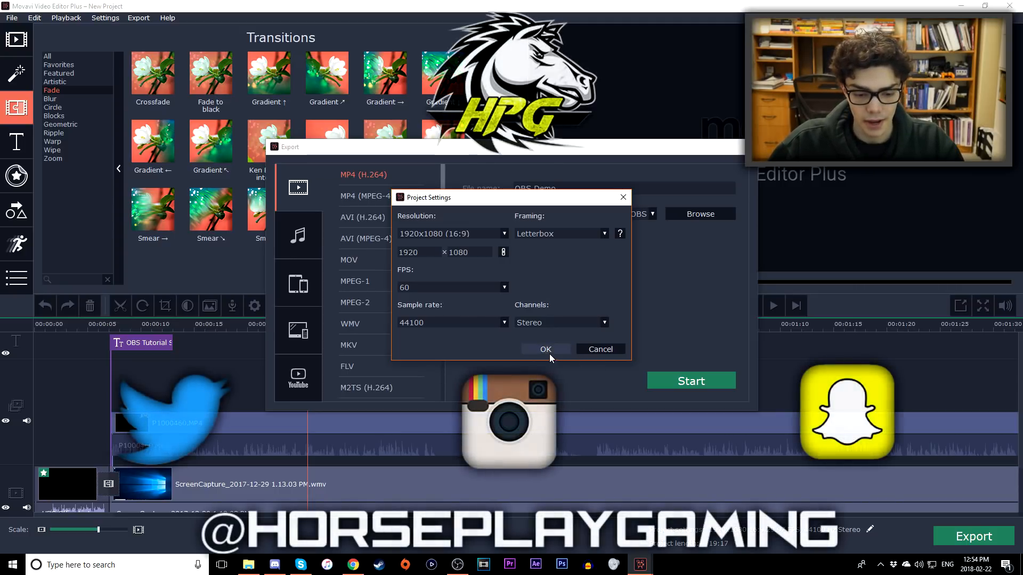
click(545, 349)
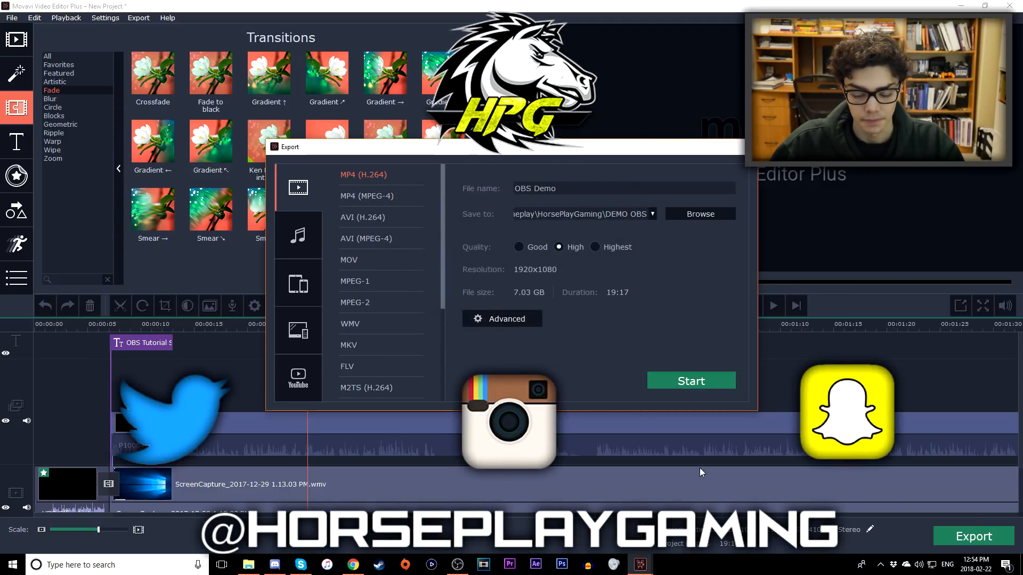
click(690, 381)
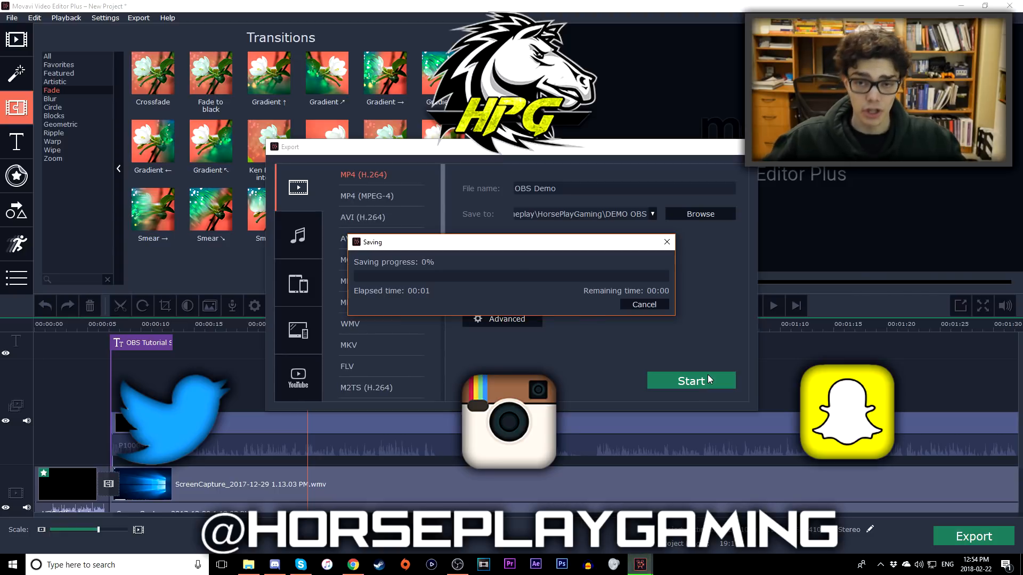